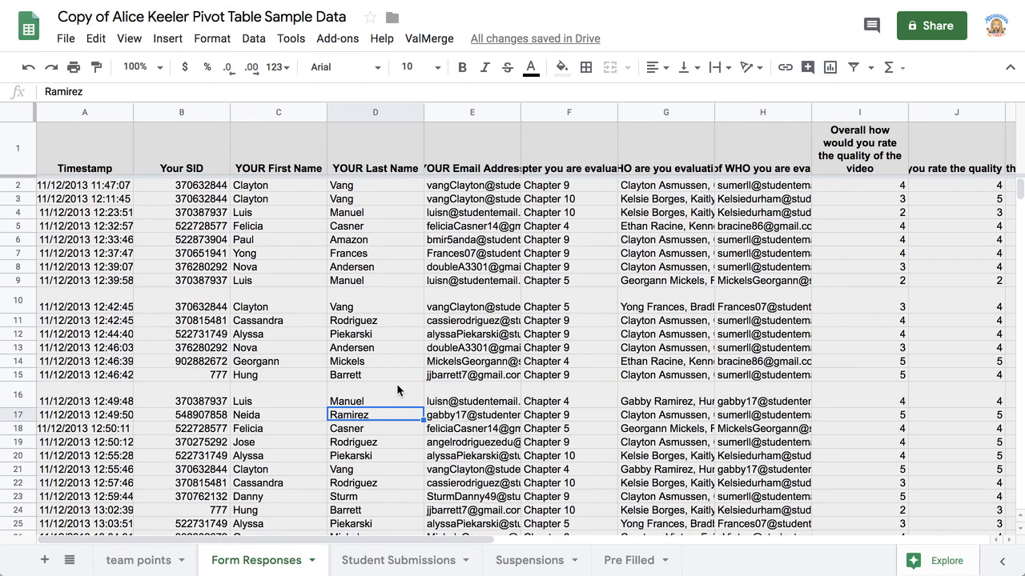
{"action": "mouse_move", "coordinate": [172, 116]}
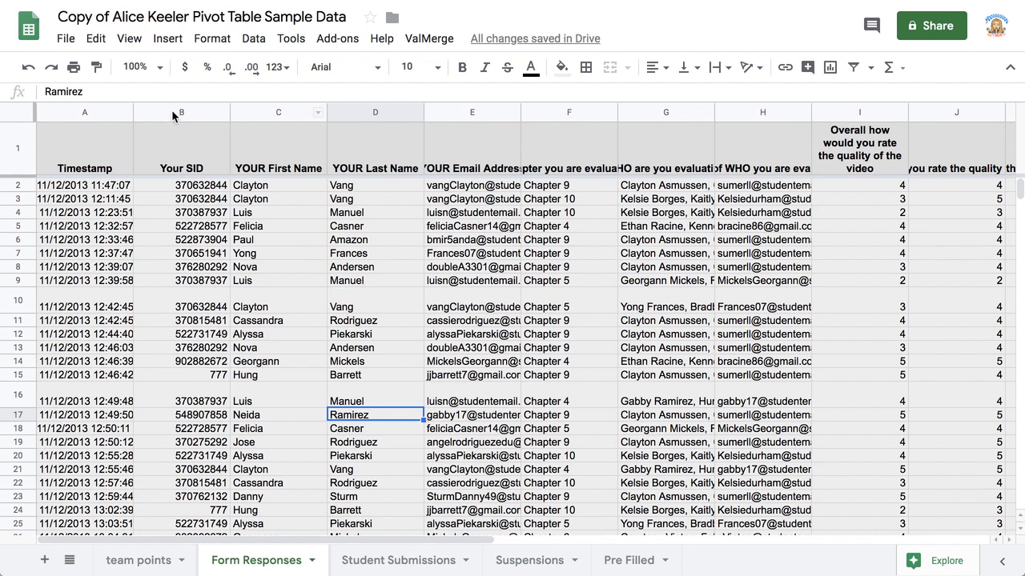
- Review the SID, first name, last name and 'WHO are you evaluating' columns
{"action": "left_click", "coordinate": [181, 112]}
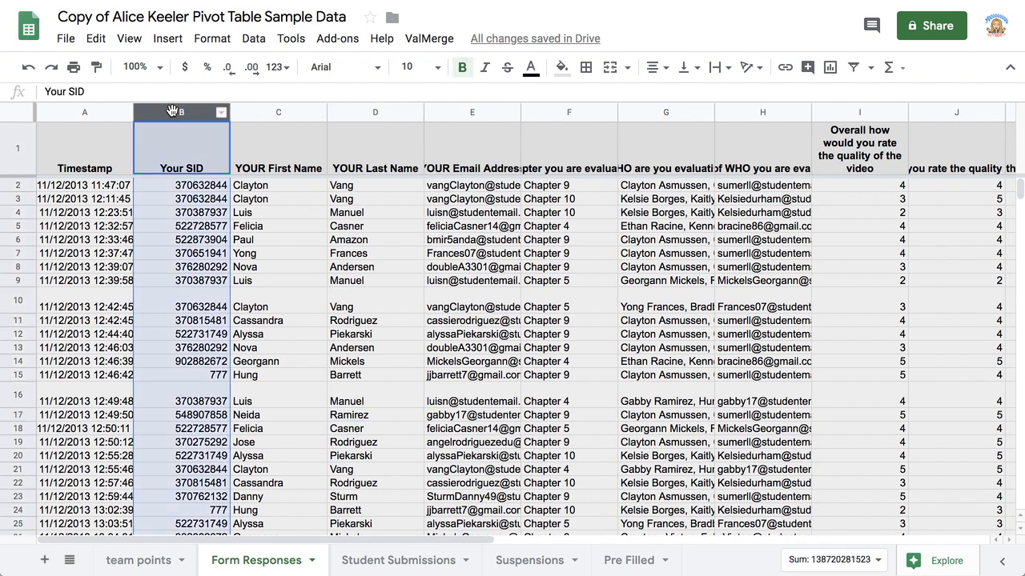
{"action": "left_click", "coordinate": [279, 112]}
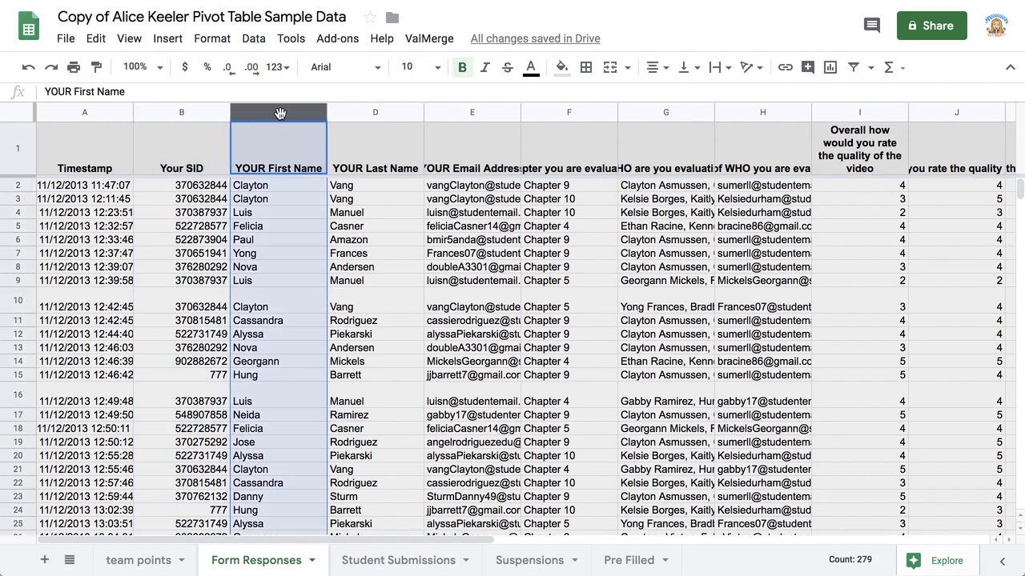
{"action": "left_click", "coordinate": [375, 113]}
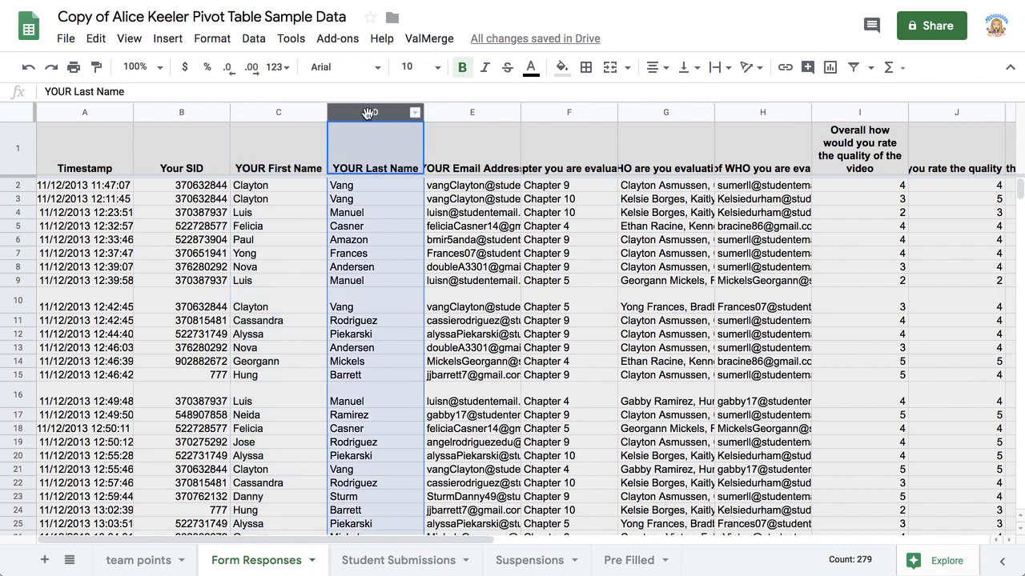
{"action": "left_click", "coordinate": [472, 112]}
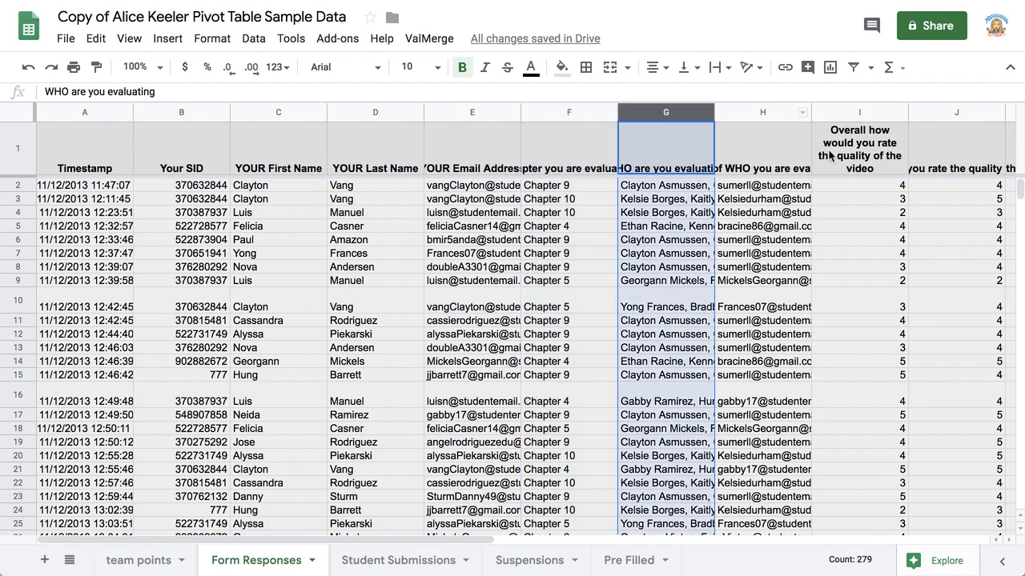
- Scroll right to review the video-quality and annotations-helpfulness rating columns, then clear the selection
{"action": "scroll", "scroll_direction": "right", "scroll_amount": 3}
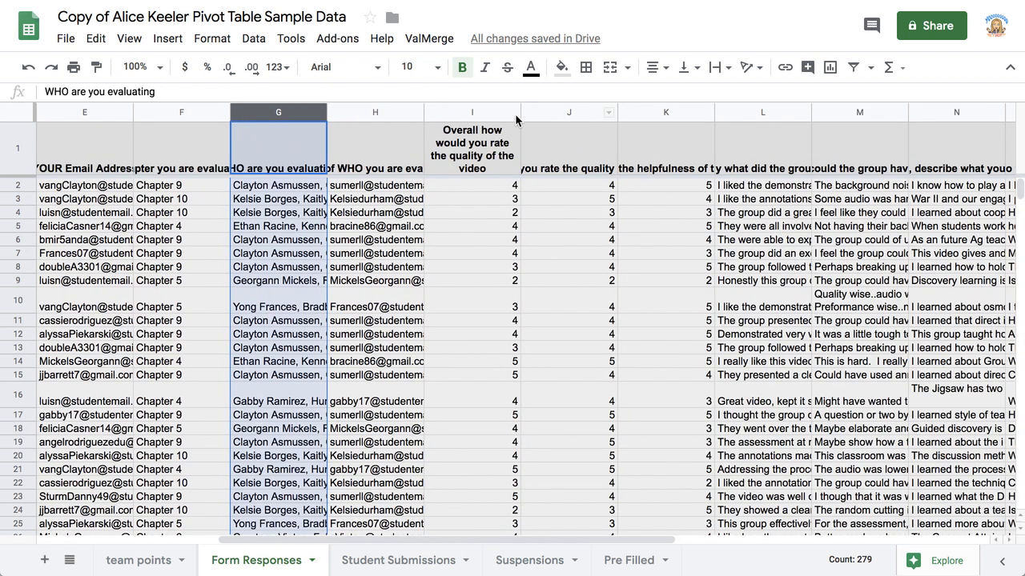
{"action": "left_click", "coordinate": [472, 112]}
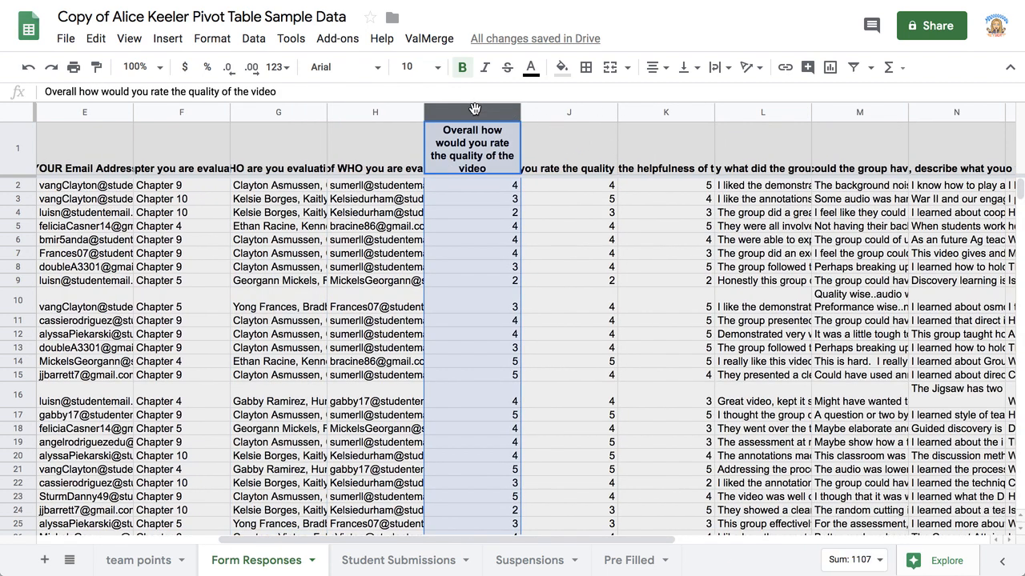
{"action": "left_click", "coordinate": [569, 112]}
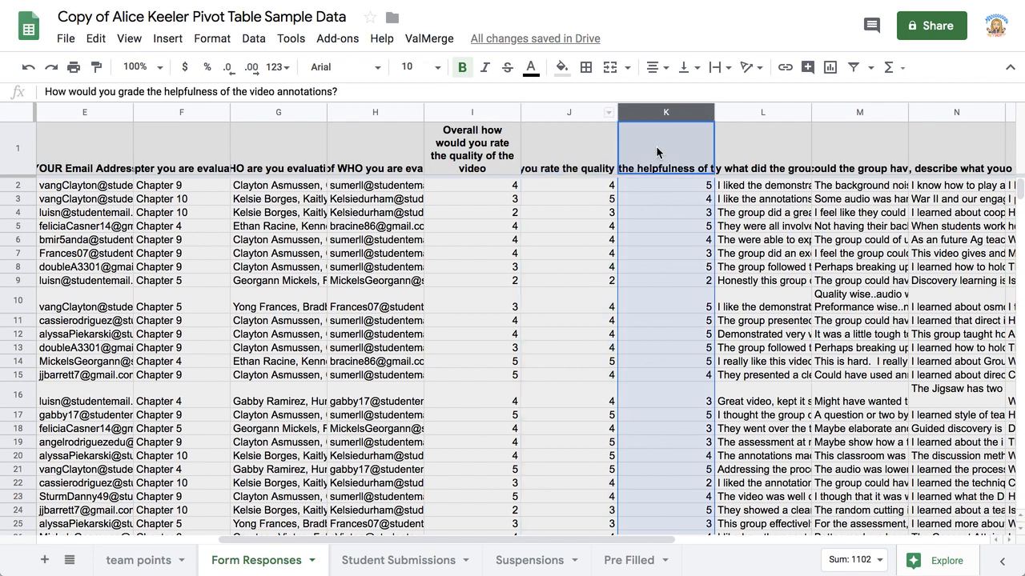
{"action": "left_click", "coordinate": [472, 212]}
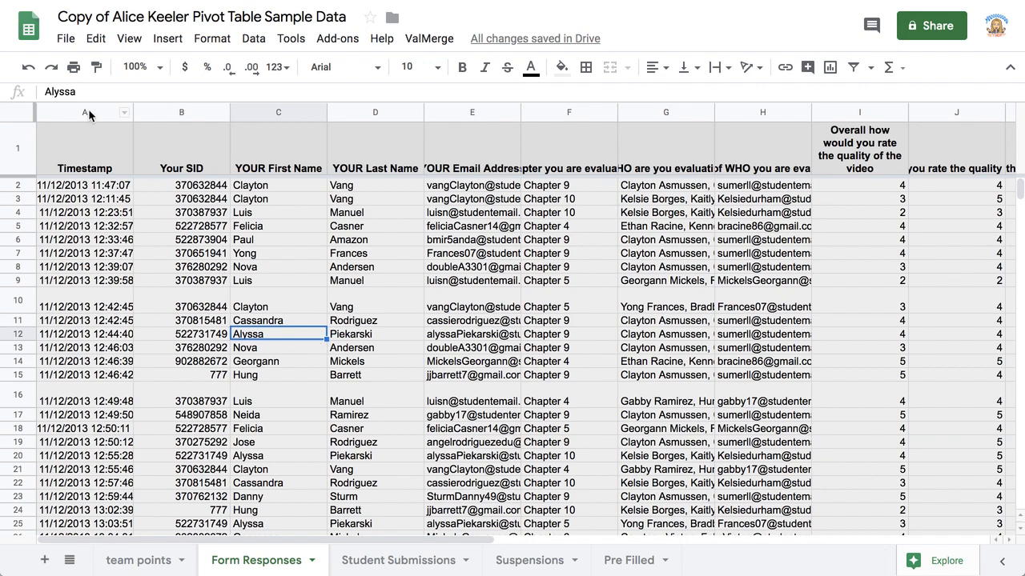
{"action": "scroll", "scroll_direction": "right", "scroll_amount": 3}
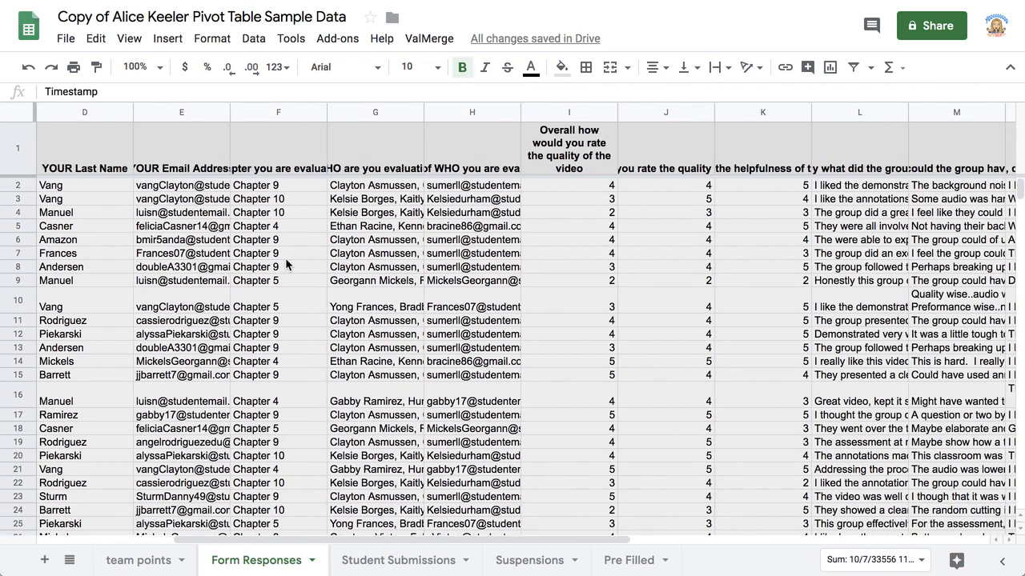
{"action": "scroll", "scroll_direction": "right", "scroll_amount": 3}
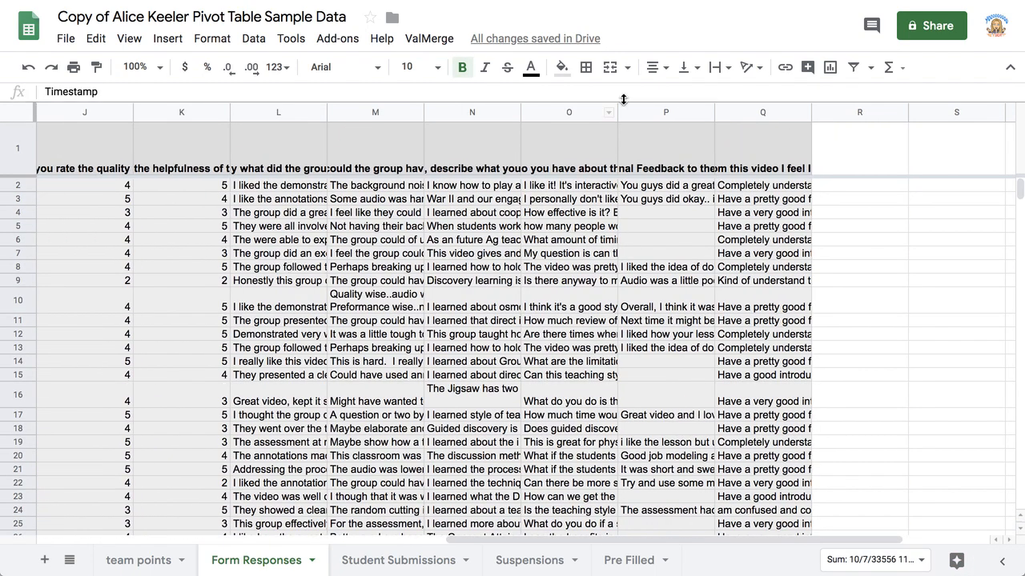
{"action": "mouse_move", "coordinate": [759, 116]}
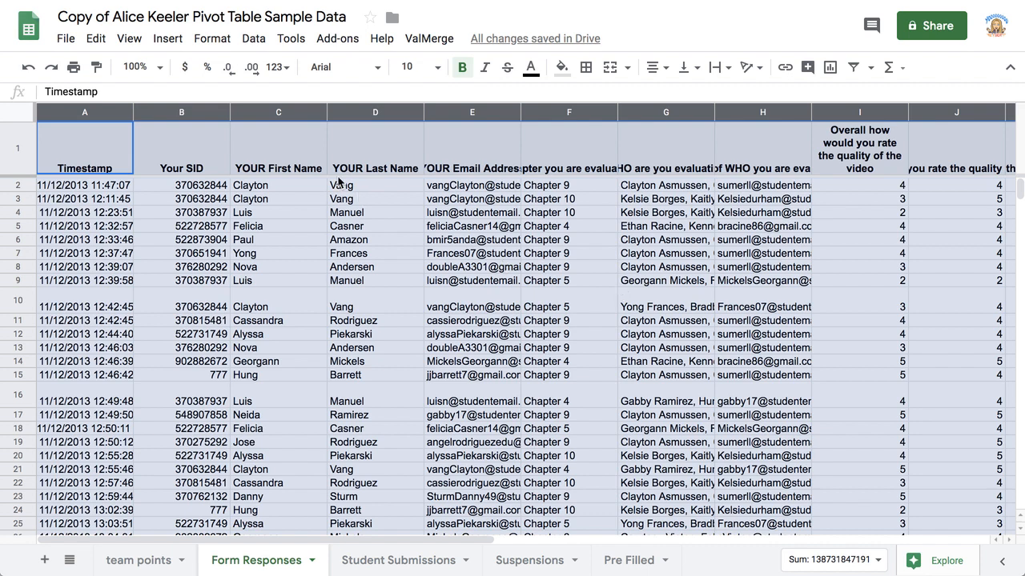
- Insert a pivot table from 'Form Responses'!A:Q on a new sheet
{"action": "left_click", "coordinate": [253, 38]}
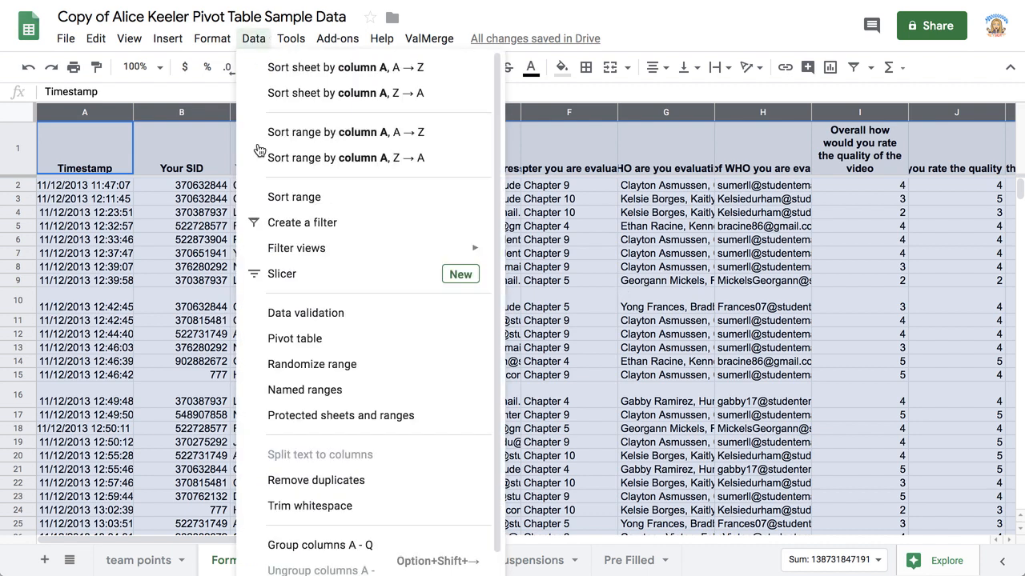
{"action": "mouse_move", "coordinate": [294, 339]}
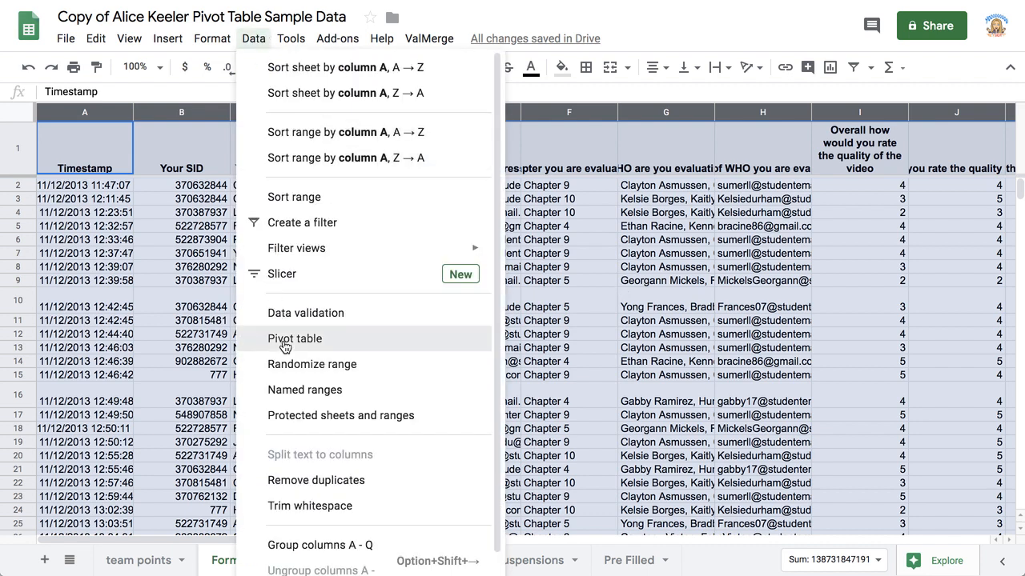
{"action": "left_click", "coordinate": [294, 338]}
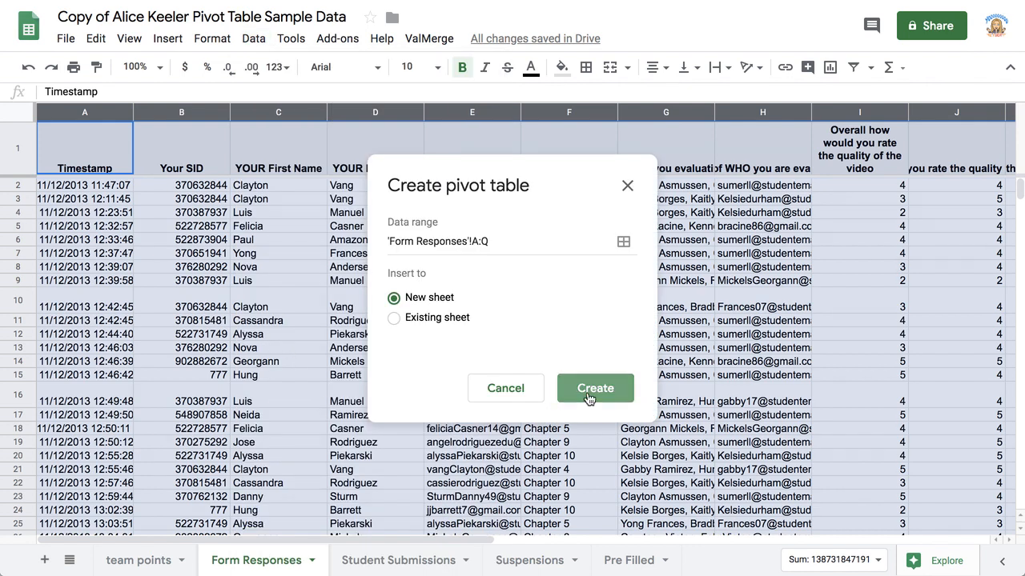
{"action": "left_click", "coordinate": [595, 388]}
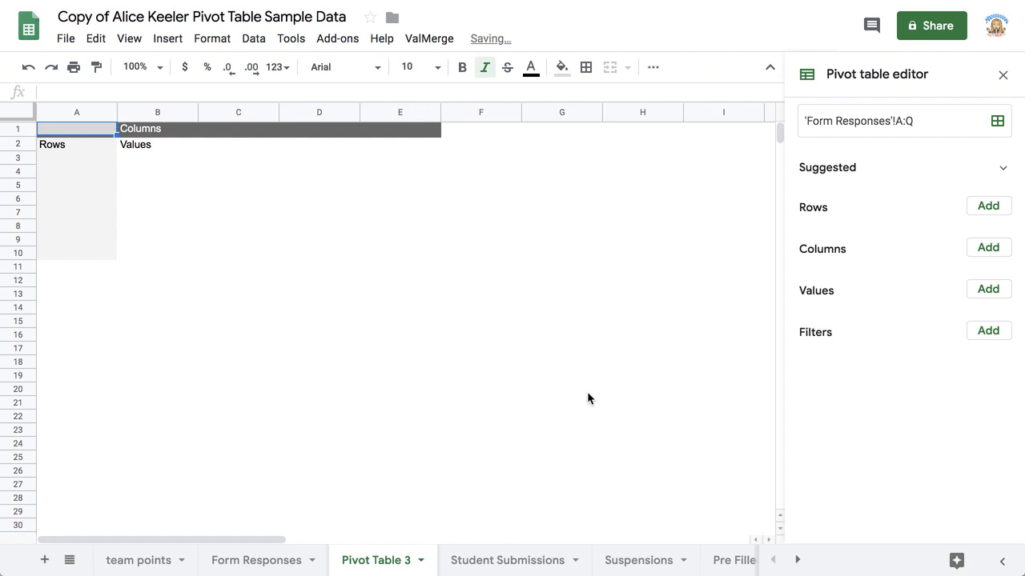
{"action": "mouse_move", "coordinate": [596, 398]}
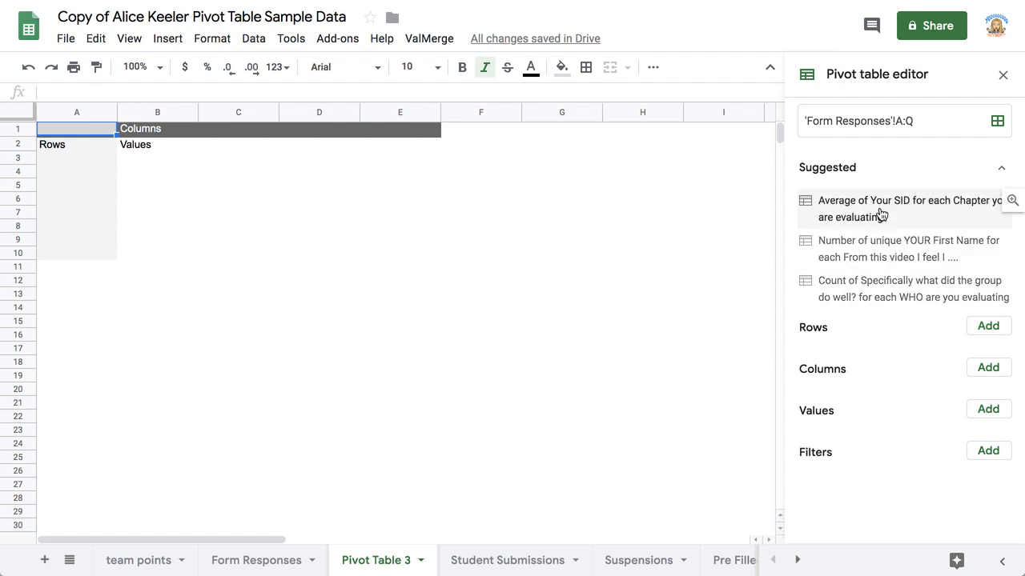
{"action": "mouse_move", "coordinate": [935, 222]}
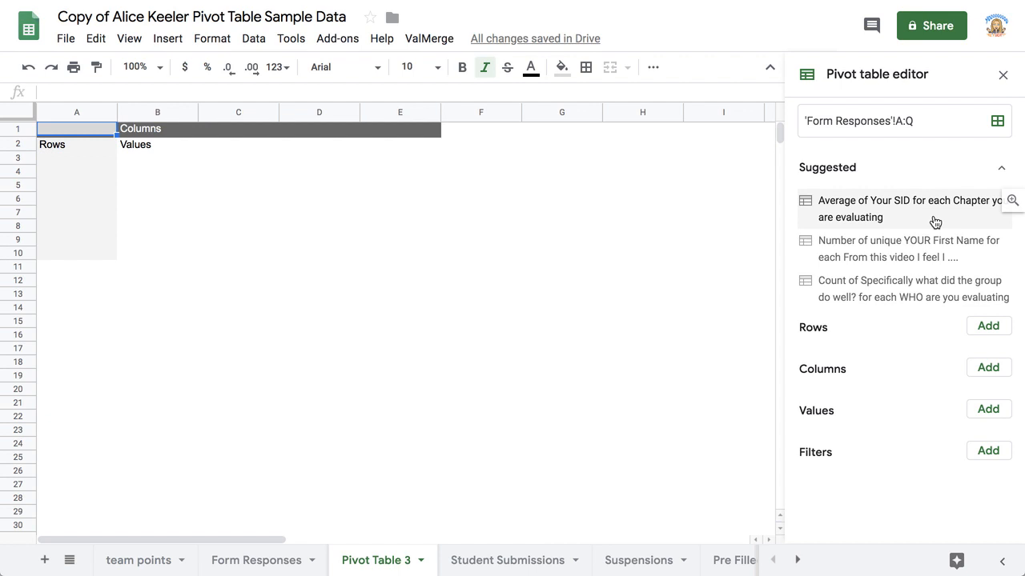
{"action": "mouse_move", "coordinate": [913, 250]}
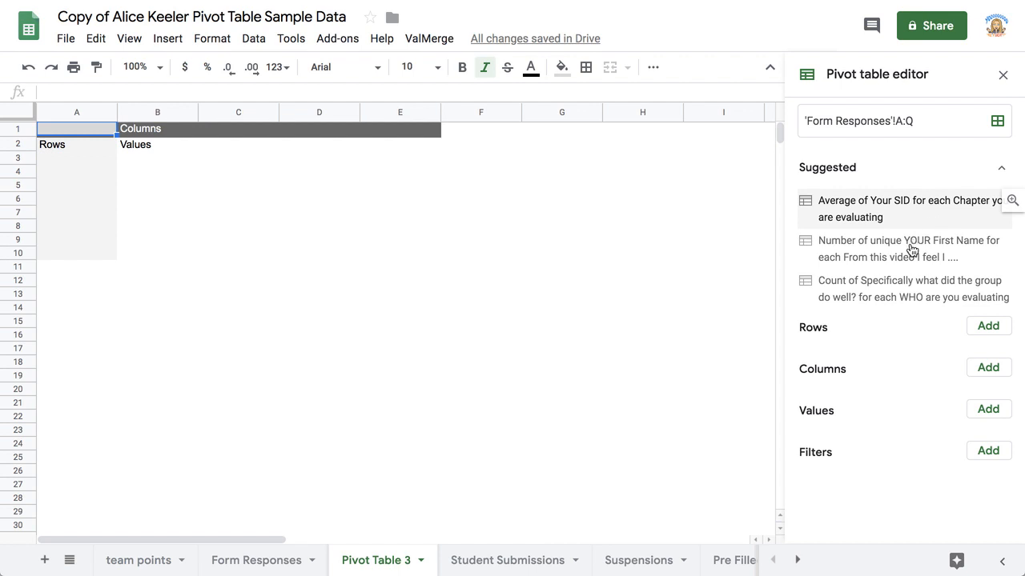
{"action": "mouse_move", "coordinate": [908, 248]}
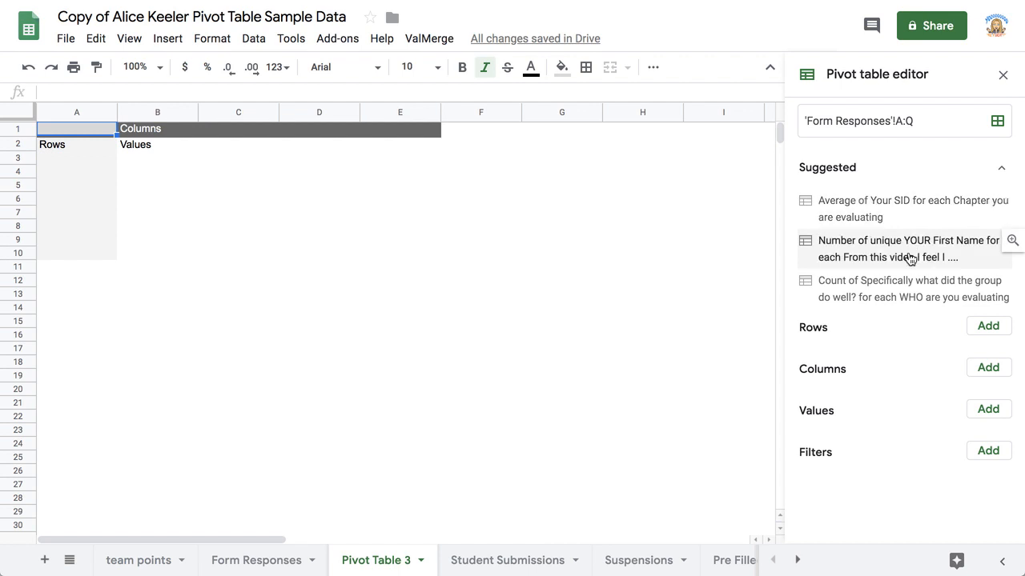
{"action": "mouse_move", "coordinate": [928, 264]}
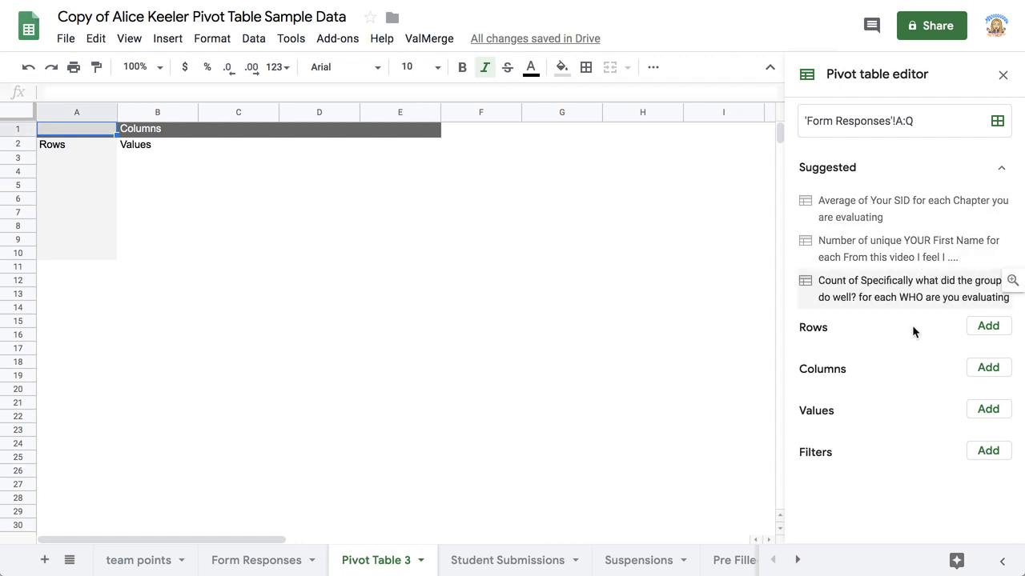
{"action": "mouse_move", "coordinate": [949, 326]}
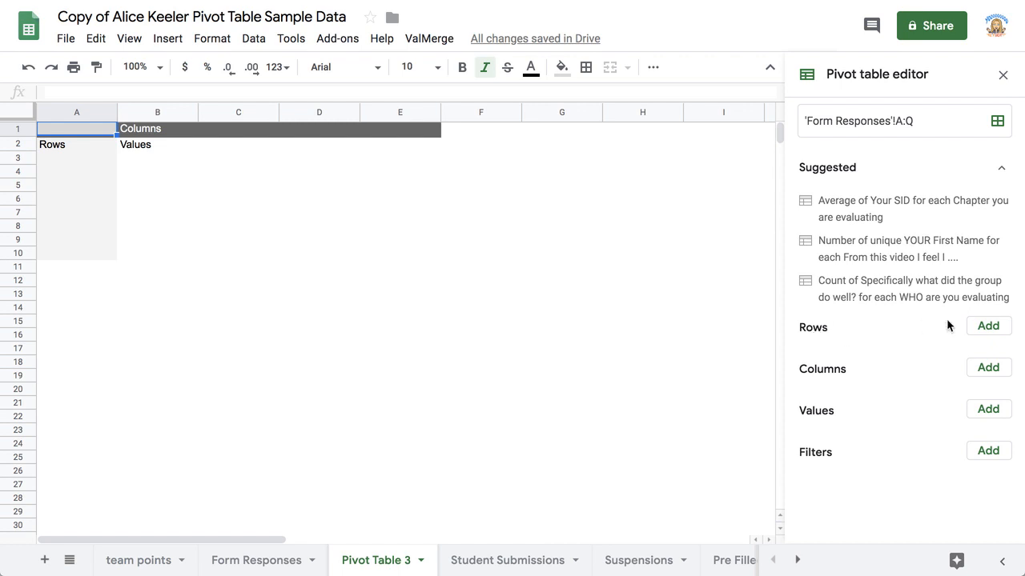
- Add 'Email of WHO you are evaluating' as the pivot table's row field
{"action": "left_click", "coordinate": [988, 325]}
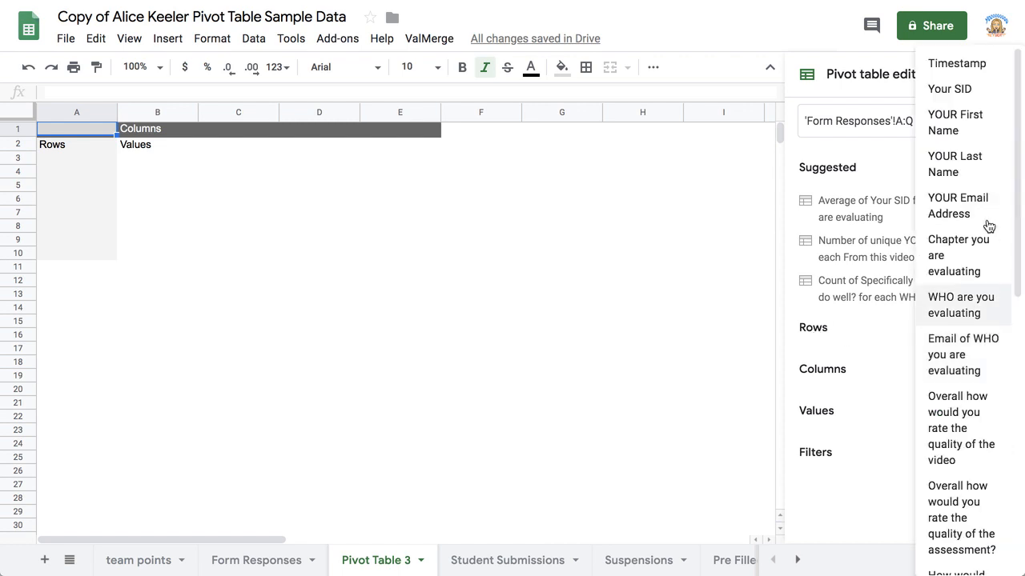
{"action": "scroll", "scroll_direction": "down", "scroll_amount": 3}
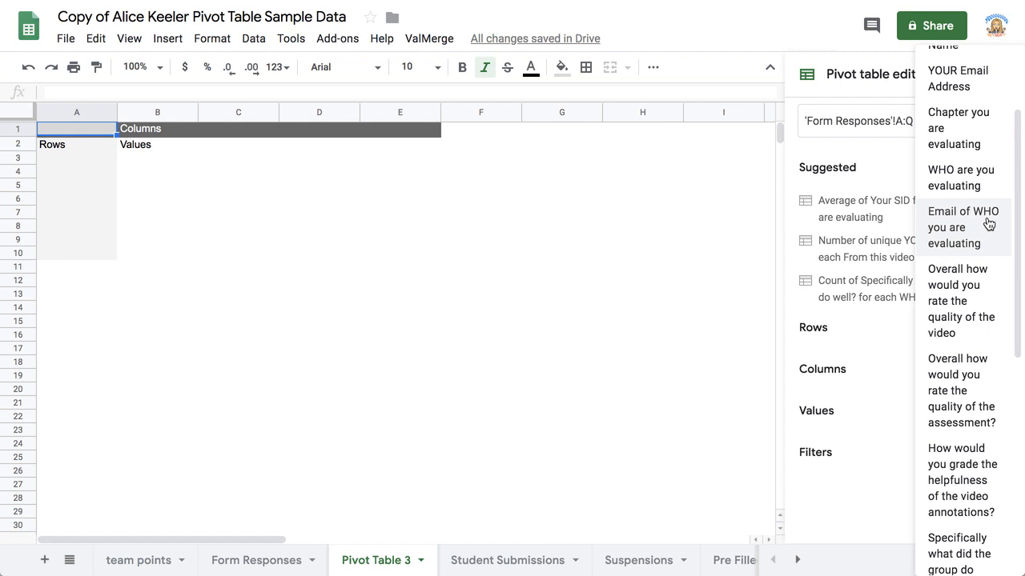
{"action": "mouse_move", "coordinate": [975, 230]}
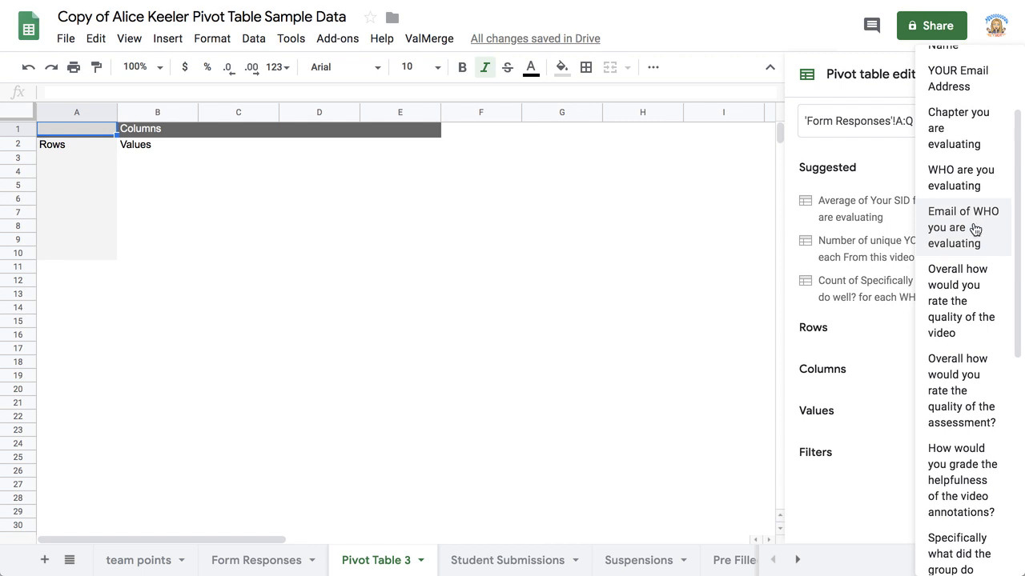
{"action": "mouse_move", "coordinate": [979, 244]}
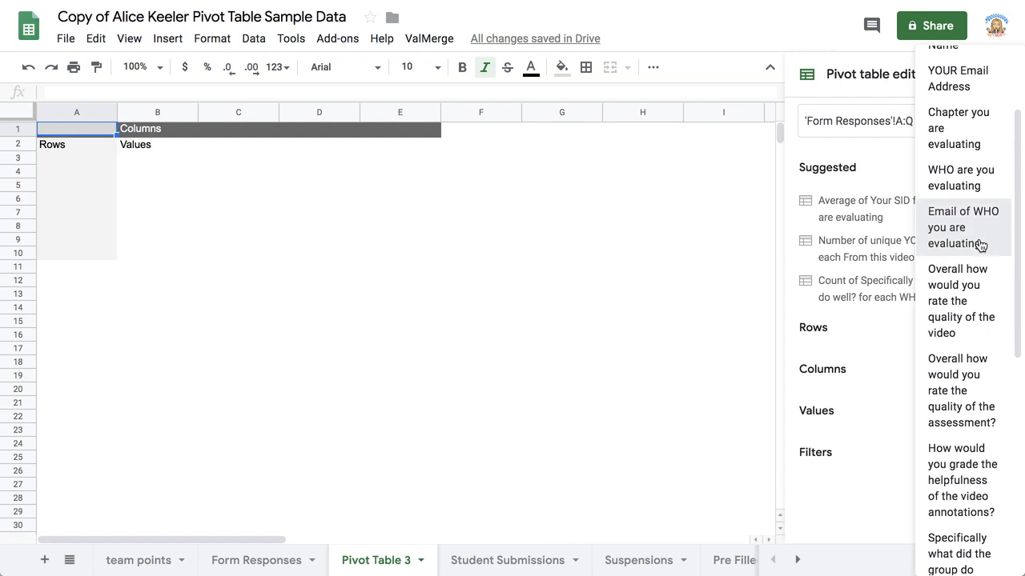
{"action": "left_click", "coordinate": [963, 227]}
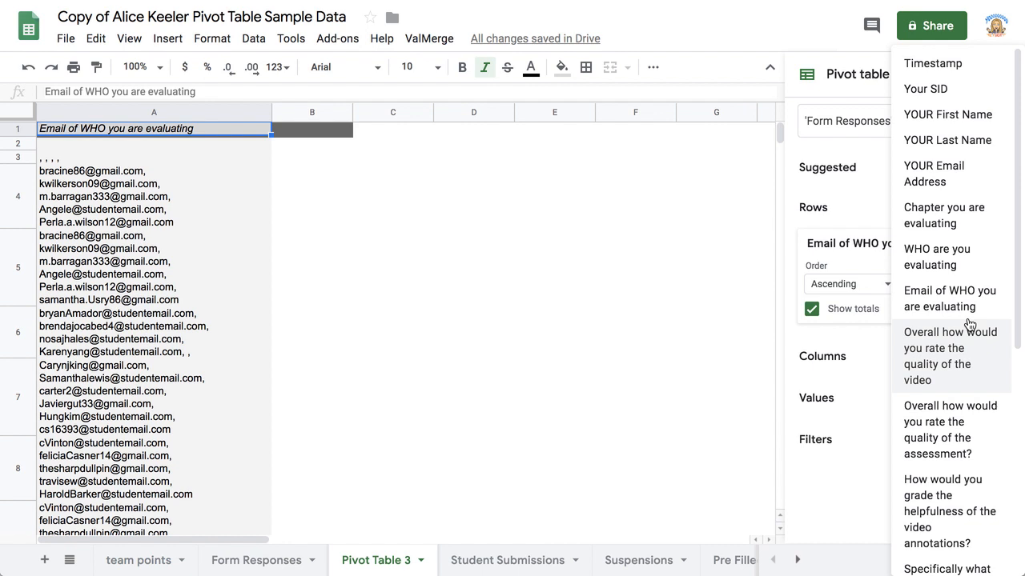
{"action": "mouse_move", "coordinate": [963, 364]}
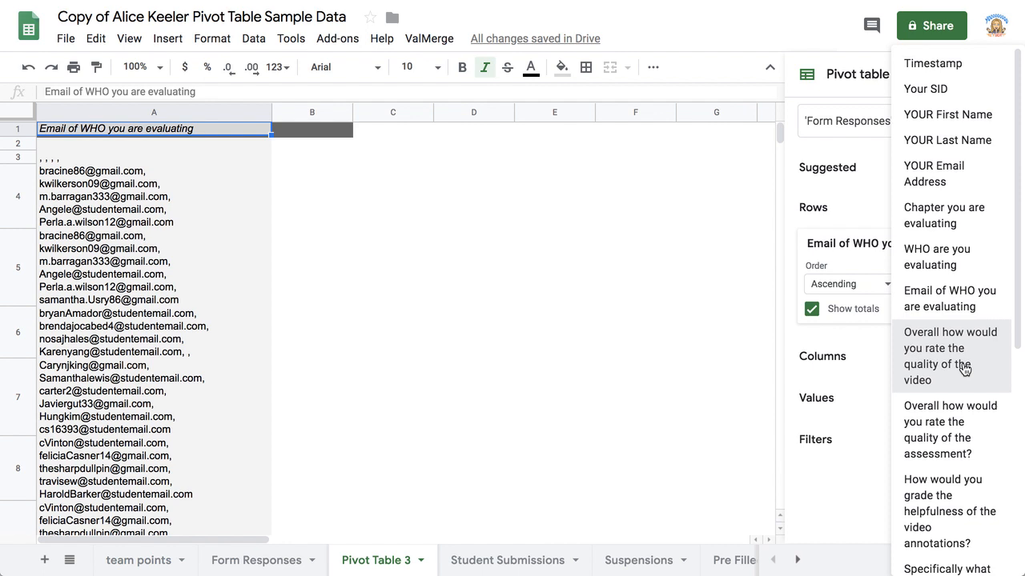
- Add the video-quality rating as a value, summarized by COUNT instead of SUM
{"action": "left_click", "coordinate": [949, 355]}
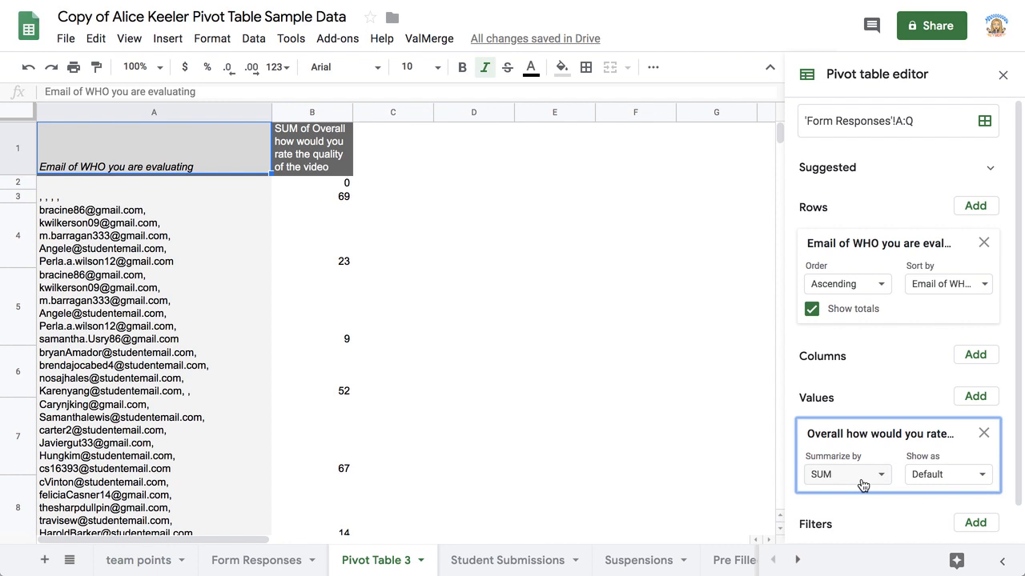
{"action": "left_click", "coordinate": [846, 474]}
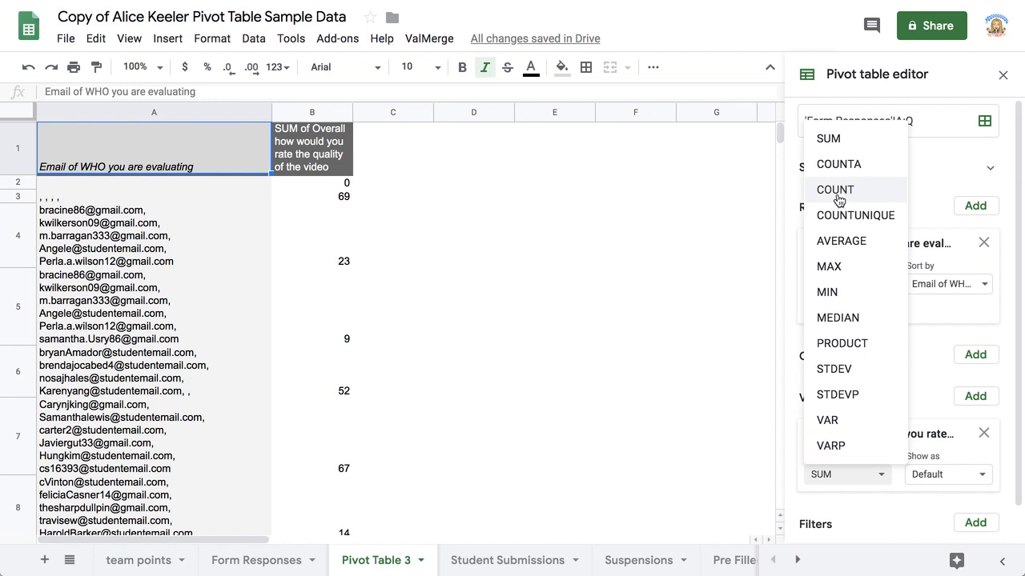
{"action": "left_click", "coordinate": [834, 190]}
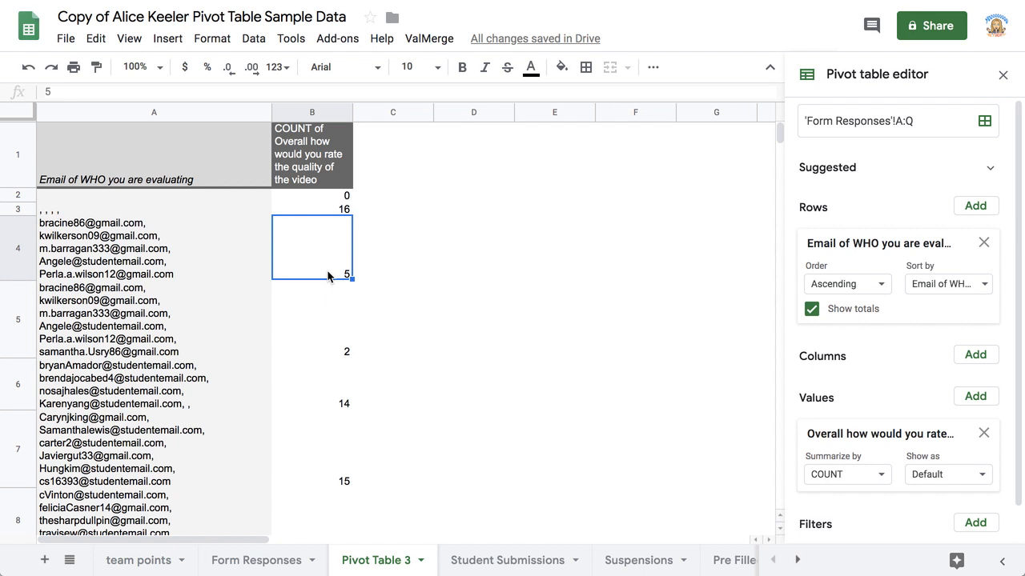
{"action": "mouse_move", "coordinate": [738, 309]}
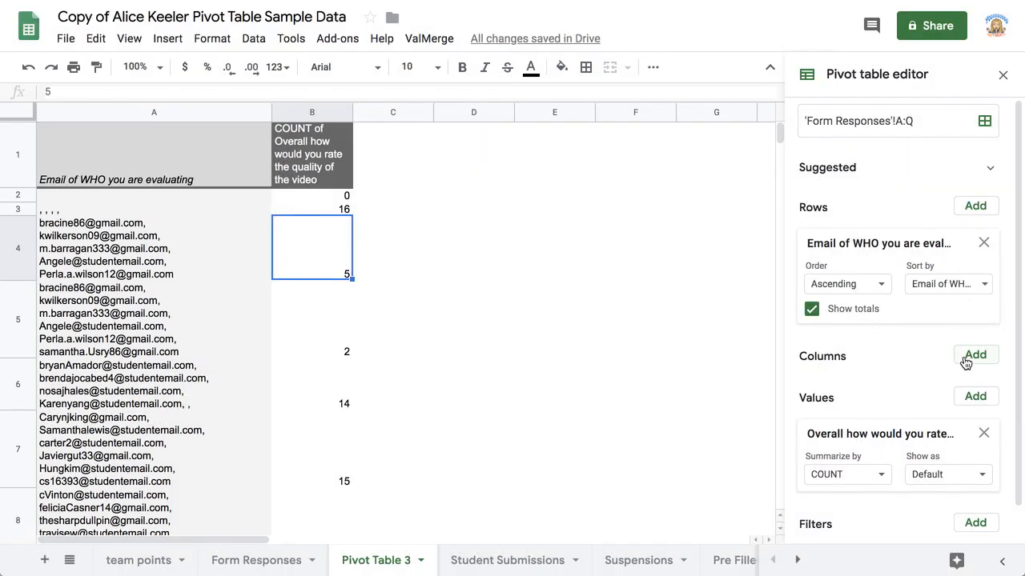
- Add the video-quality rating as the pivot table's column field
{"action": "left_click", "coordinate": [975, 354]}
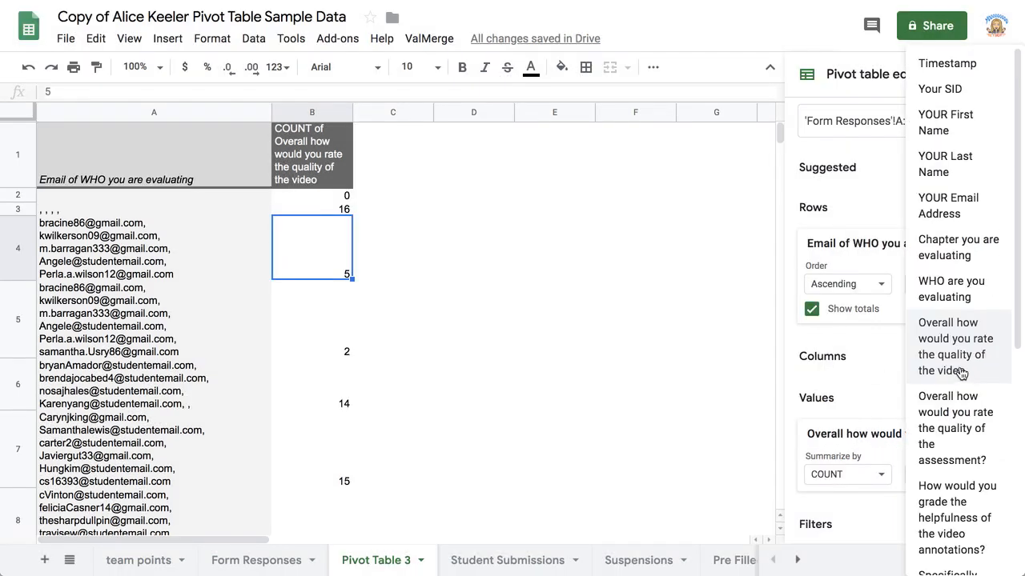
{"action": "left_click", "coordinate": [952, 346]}
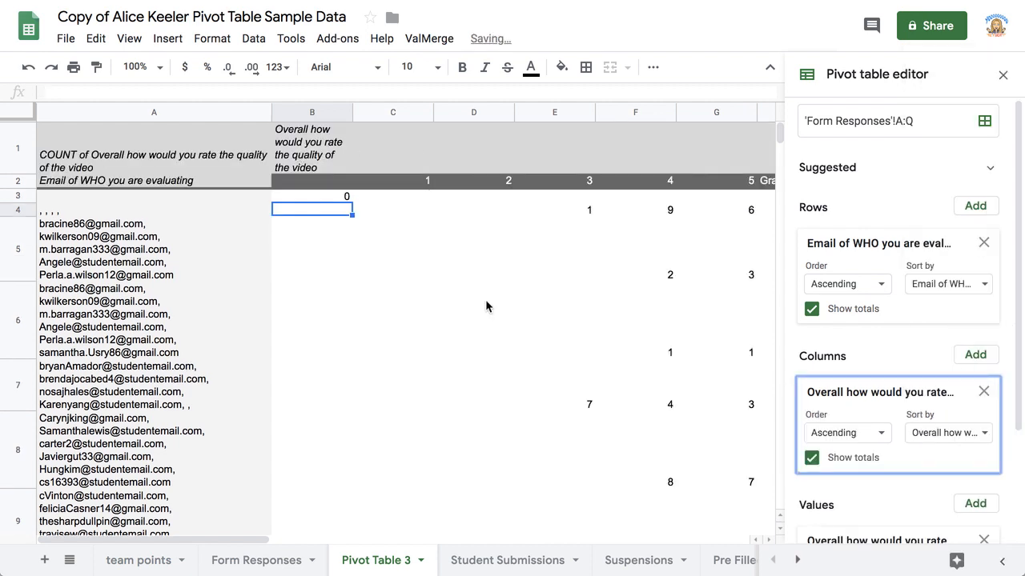
{"action": "scroll", "scroll_direction": "right", "scroll_amount": 3}
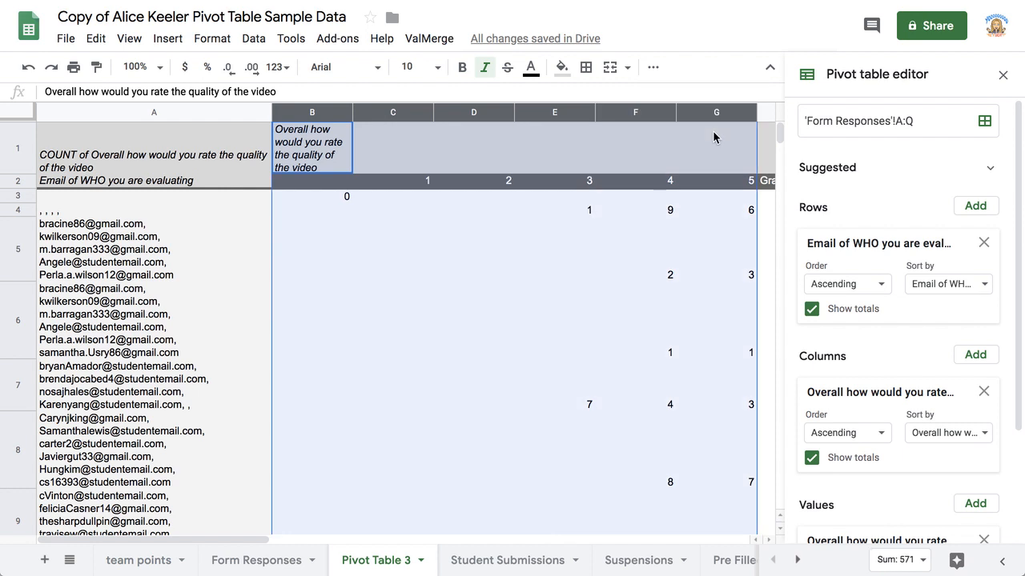
- Select the pivot columns holding the rating counts
{"action": "left_click", "coordinate": [553, 319]}
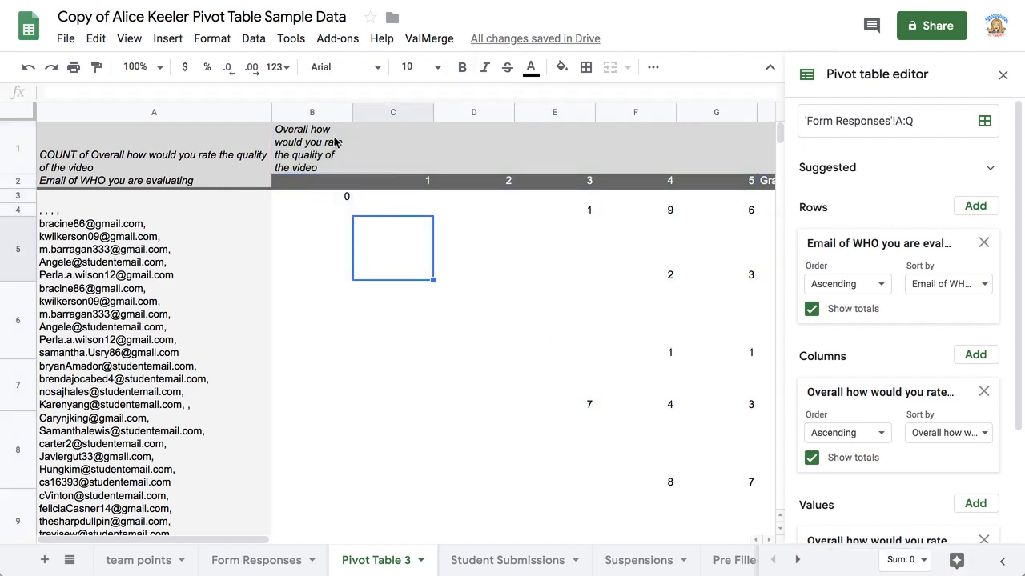
{"action": "left_click", "coordinate": [312, 148]}
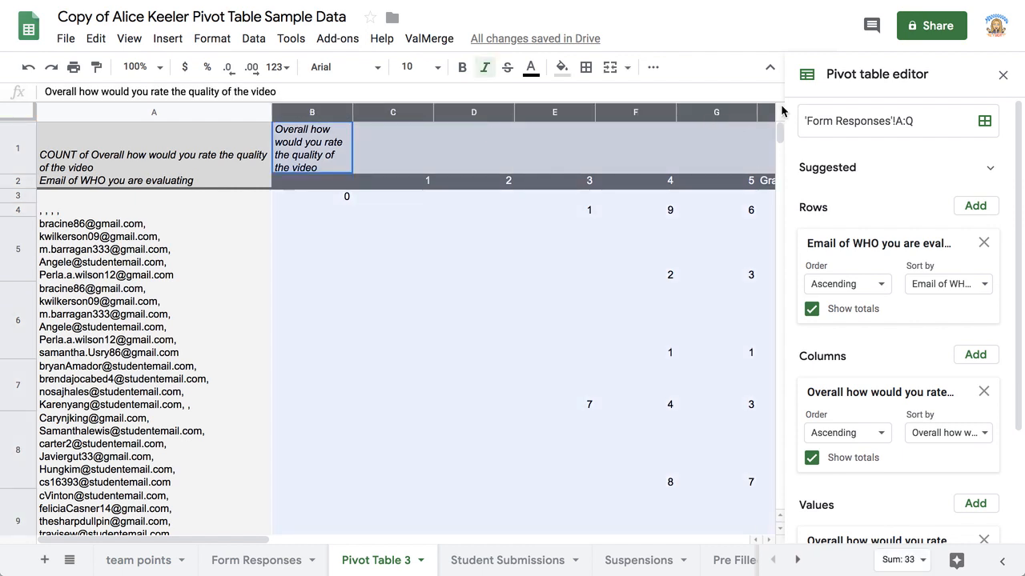
{"action": "scroll", "scroll_direction": "right", "scroll_amount": 3}
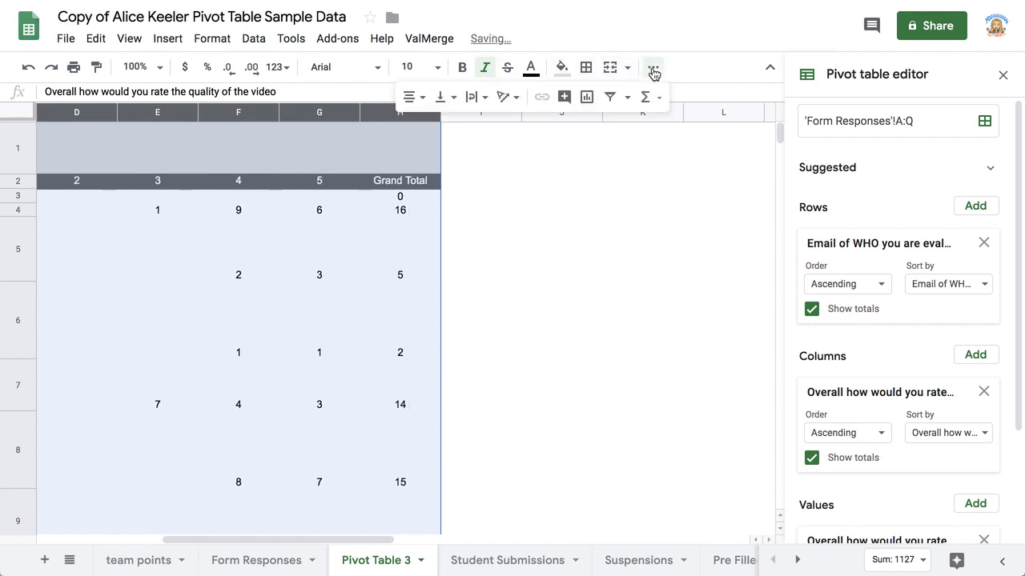
- Vertically centre the selected cells and fill row 5 yellow through Grand Total
{"action": "left_click", "coordinate": [445, 97]}
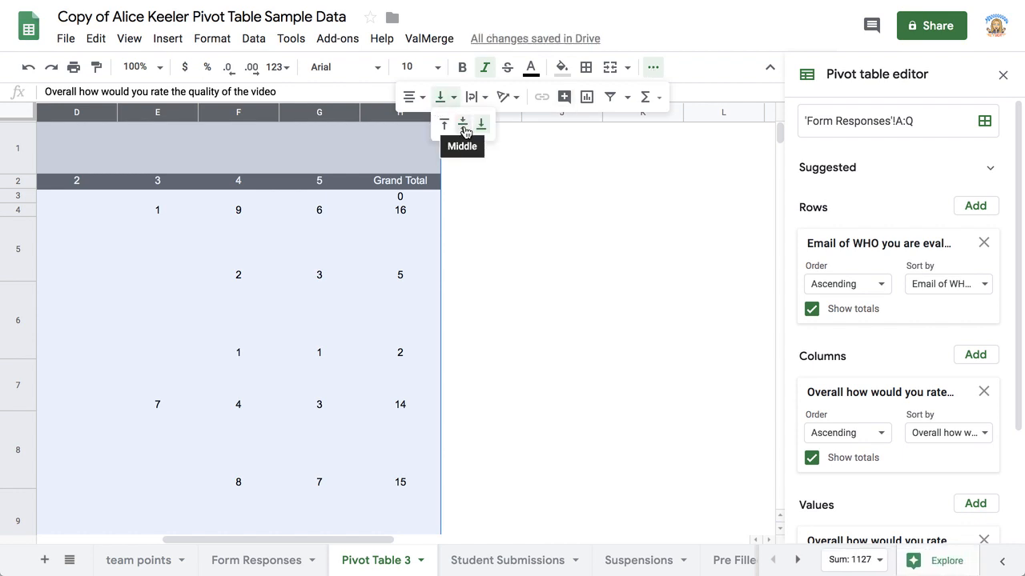
{"action": "left_click", "coordinate": [462, 124]}
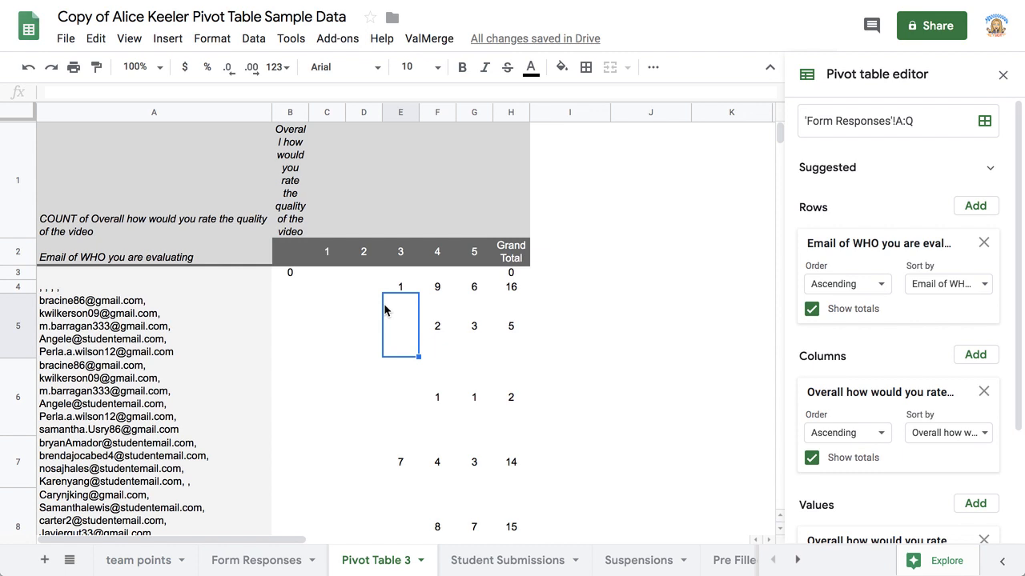
{"action": "left_click", "coordinate": [154, 325]}
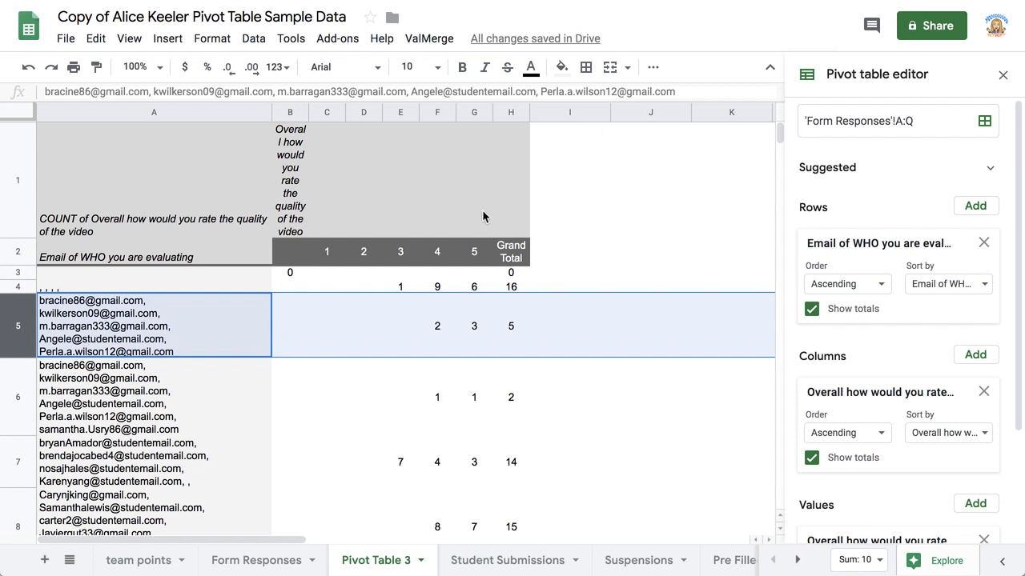
{"action": "left_click", "coordinate": [510, 326]}
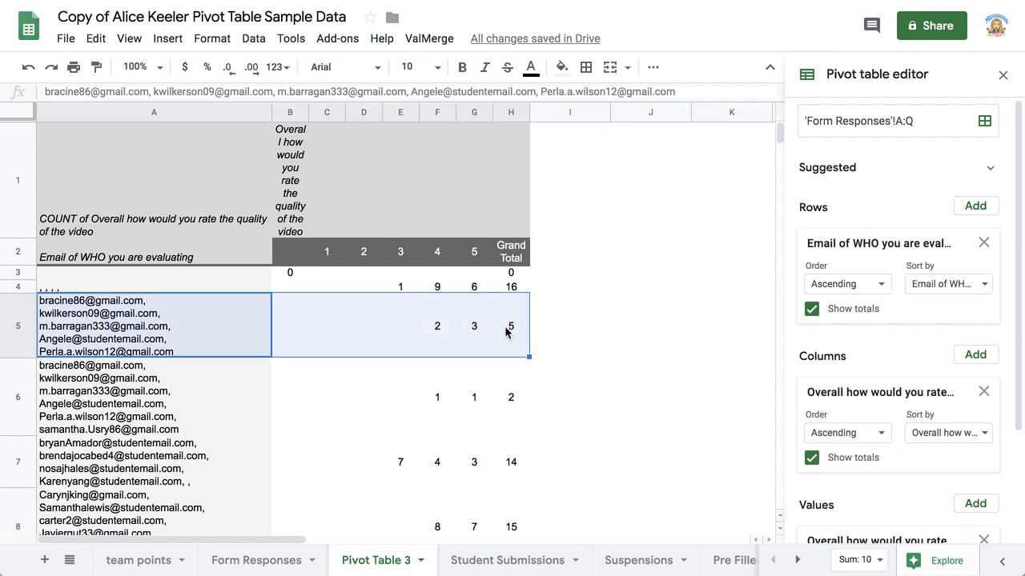
{"action": "left_click", "coordinate": [561, 67]}
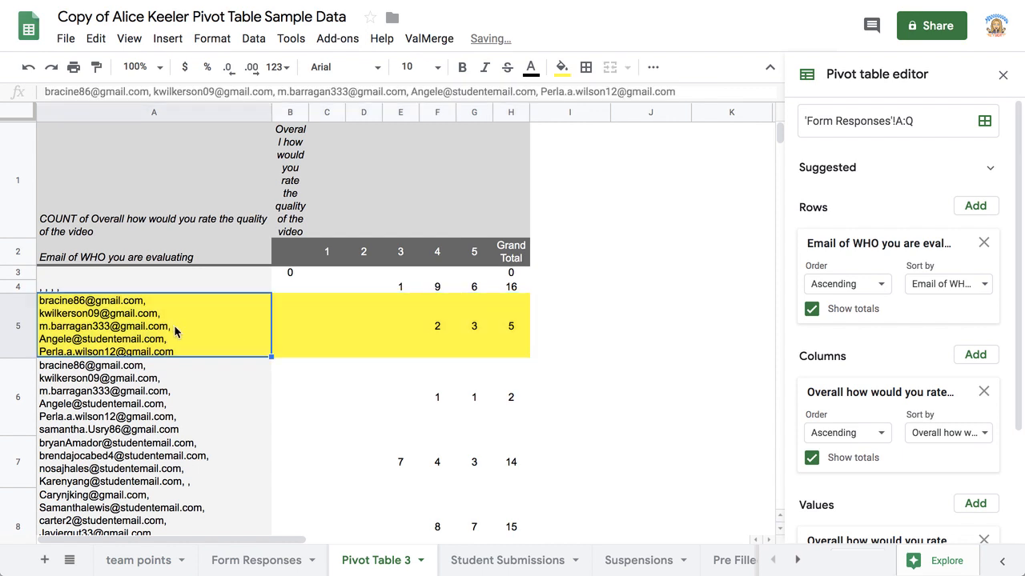
- Check row 5's rating counts and total, then select row 12's counts through the total
{"action": "left_click", "coordinate": [437, 326]}
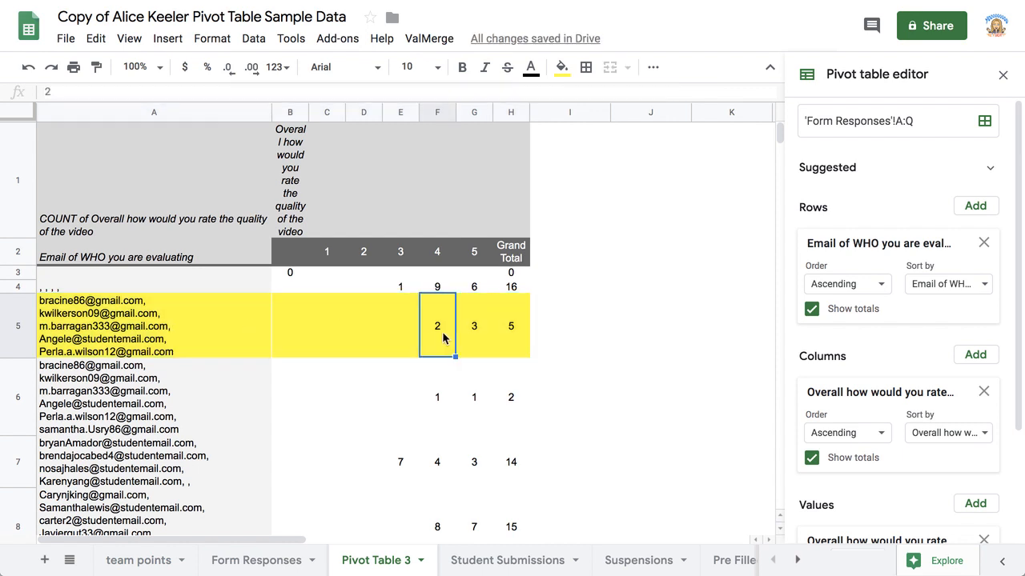
{"action": "left_click", "coordinate": [473, 326]}
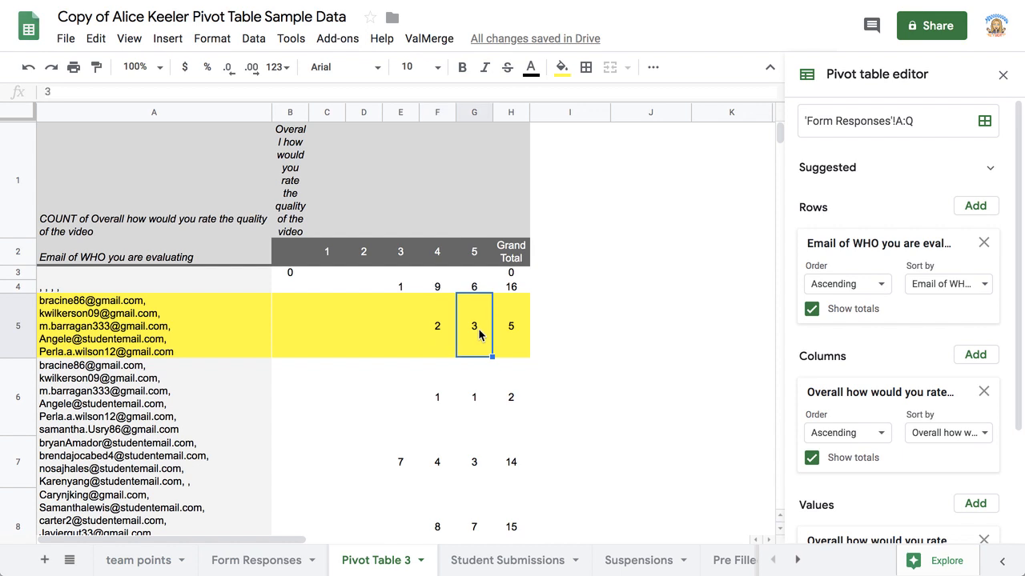
{"action": "left_click", "coordinate": [511, 326]}
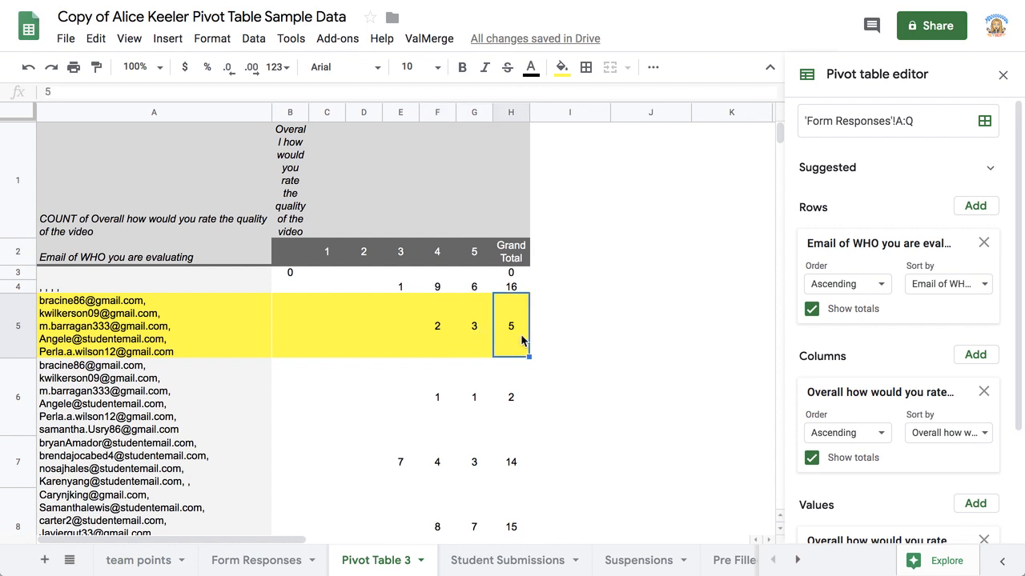
{"action": "scroll", "scroll_direction": "down", "scroll_amount": 3}
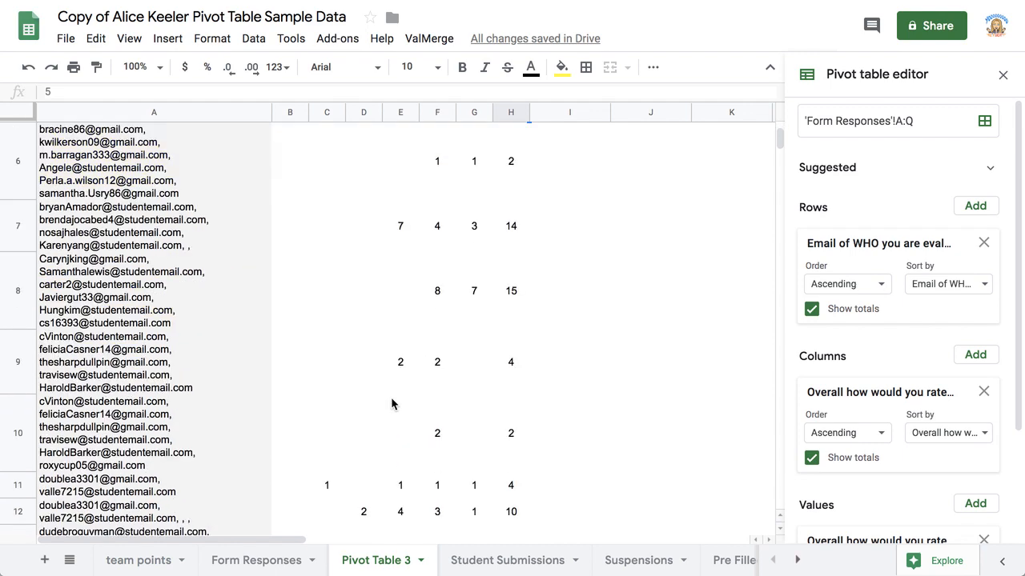
{"action": "left_click", "coordinate": [363, 303]}
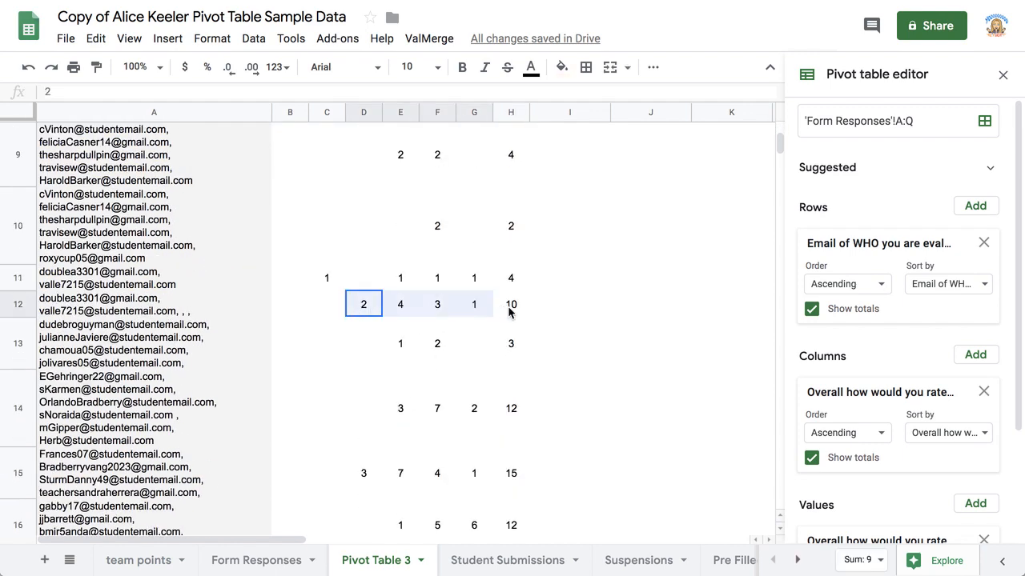
{"action": "left_click_drag", "start_coordinate": [363, 305], "coordinate": [510, 304]}
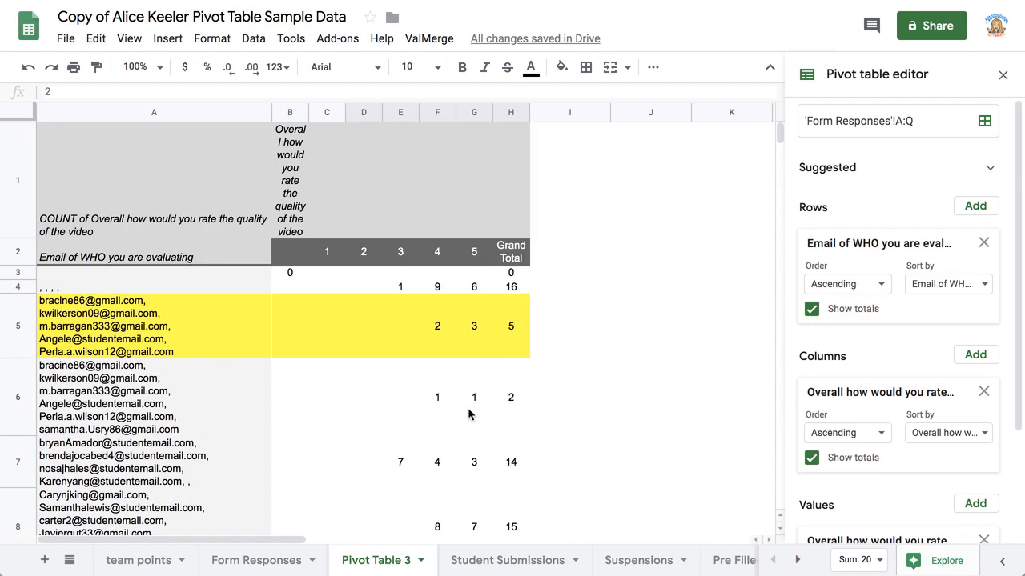
{"action": "mouse_move", "coordinate": [368, 540]}
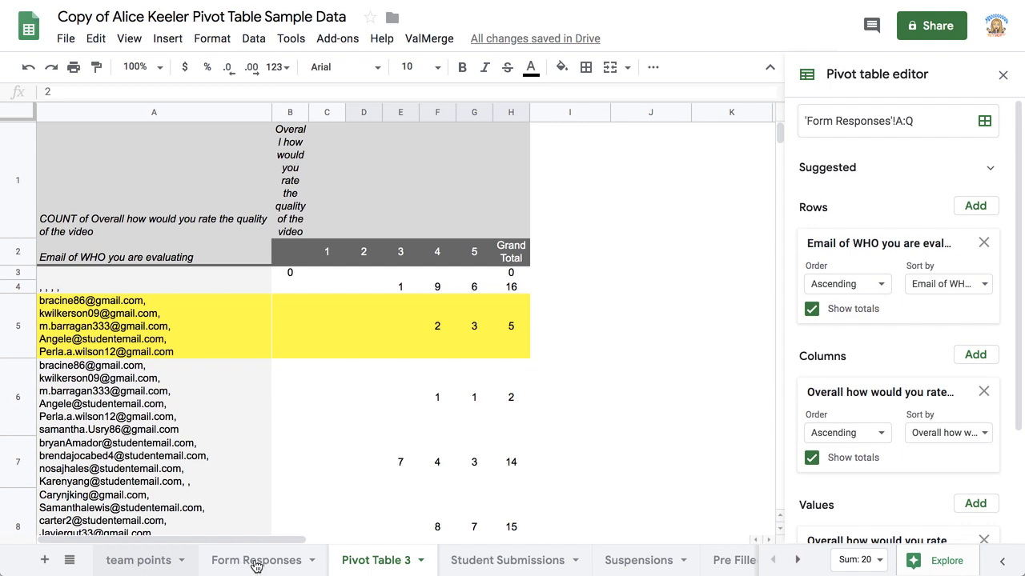
- Create a second pivot table from the Form Responses sheet on a new sheet
{"action": "left_click", "coordinate": [256, 559]}
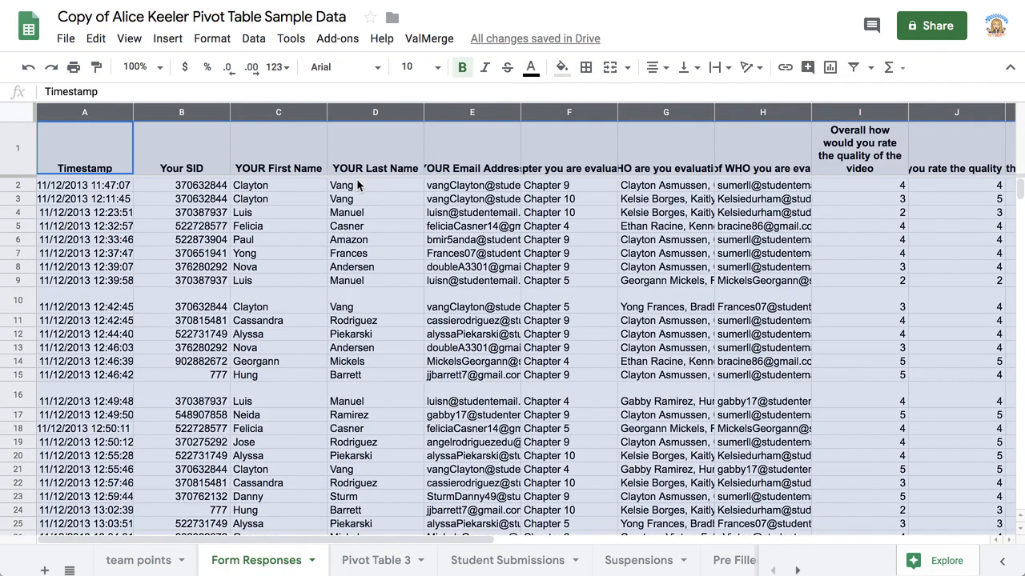
{"action": "left_click", "coordinate": [254, 38]}
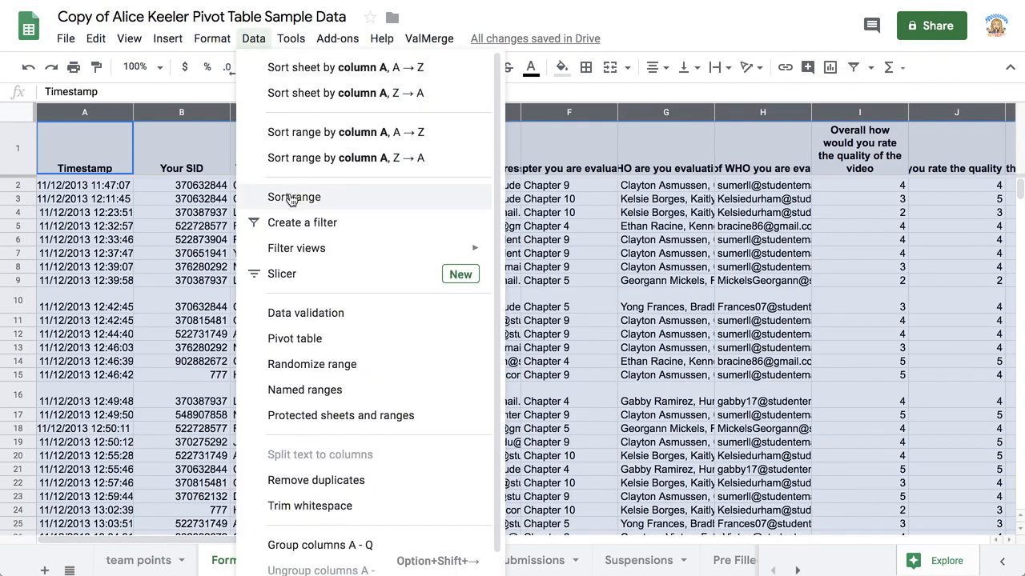
{"action": "left_click", "coordinate": [295, 339]}
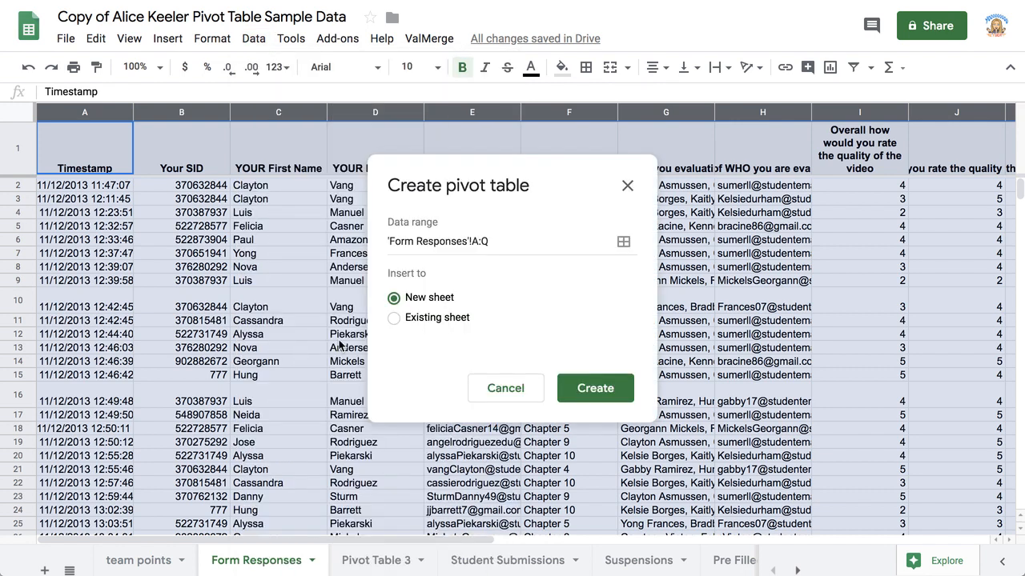
{"action": "left_click", "coordinate": [595, 389]}
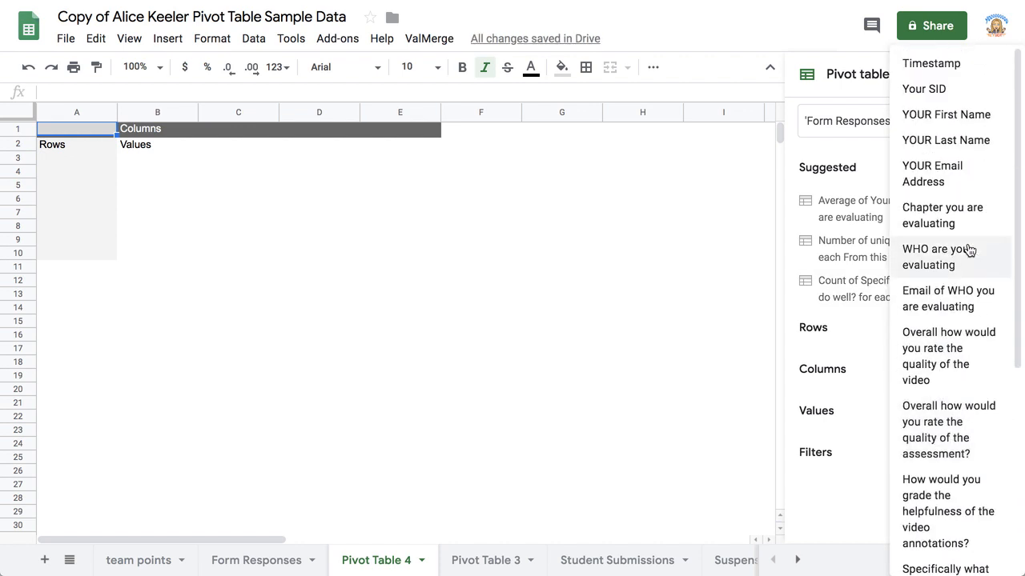
{"action": "mouse_move", "coordinate": [970, 114]}
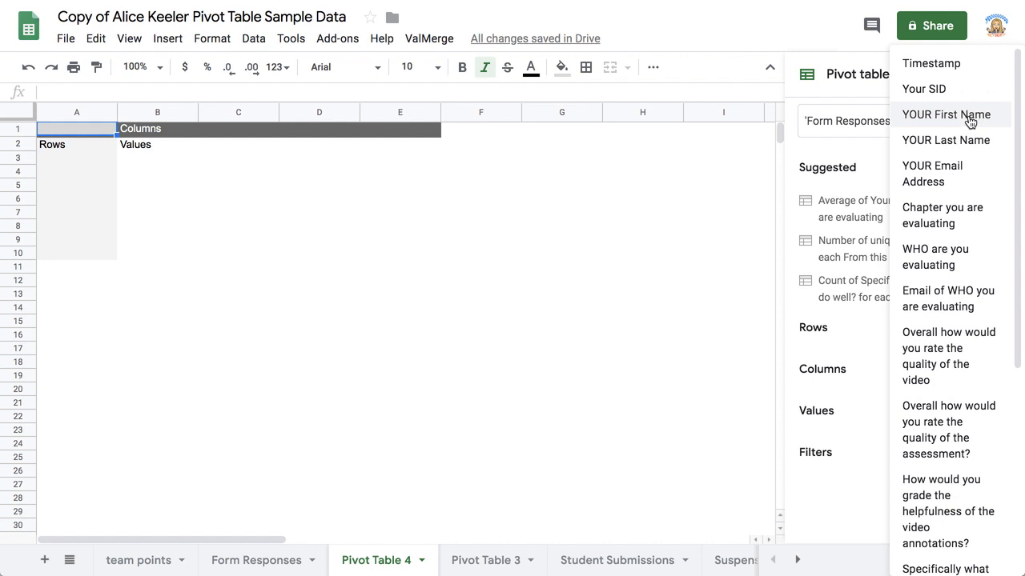
- Group rows by YOUR First Name then last name, with first-name totals unchecked
{"action": "left_click", "coordinate": [945, 115]}
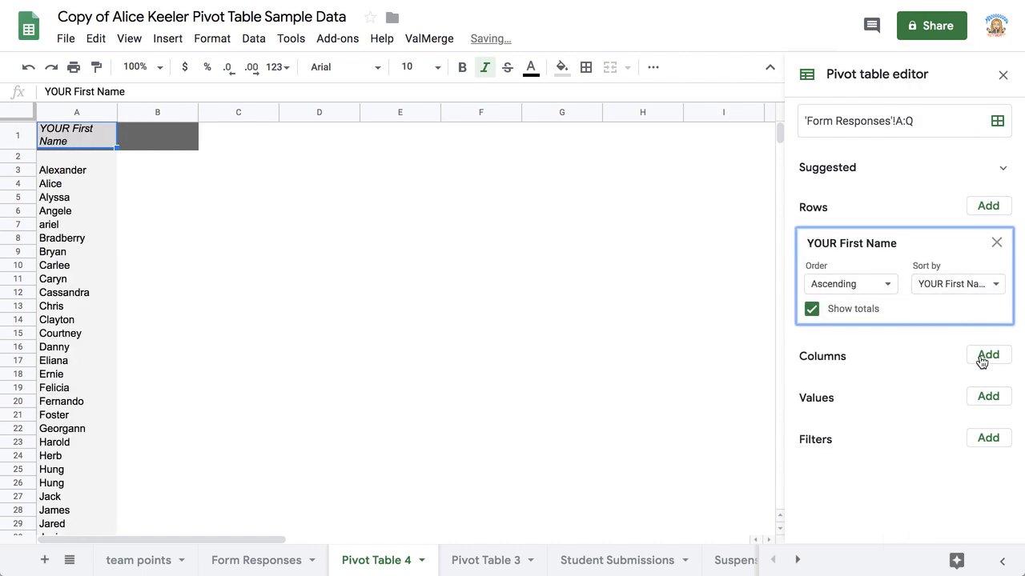
{"action": "left_click", "coordinate": [988, 355]}
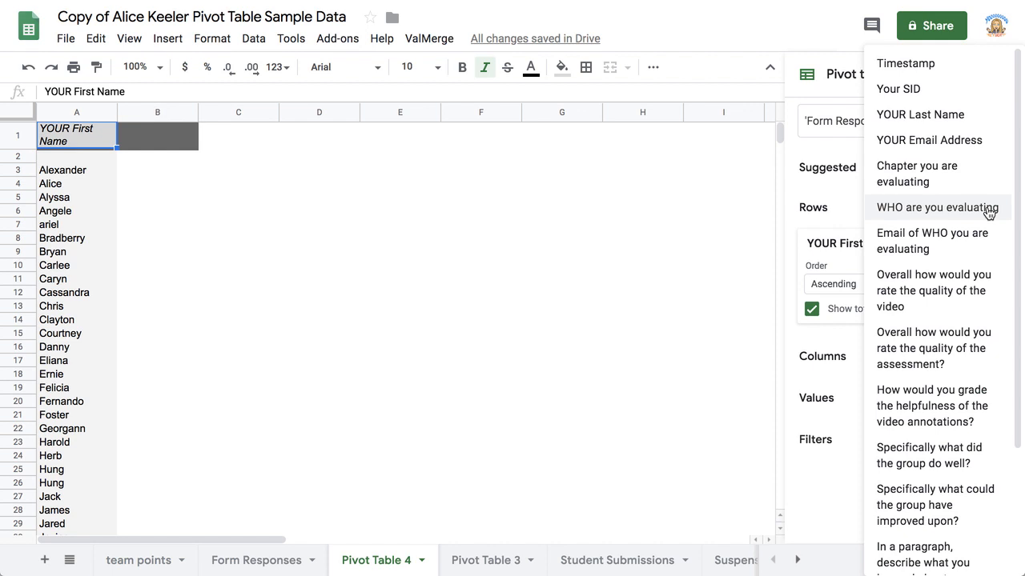
{"action": "left_click", "coordinate": [919, 114]}
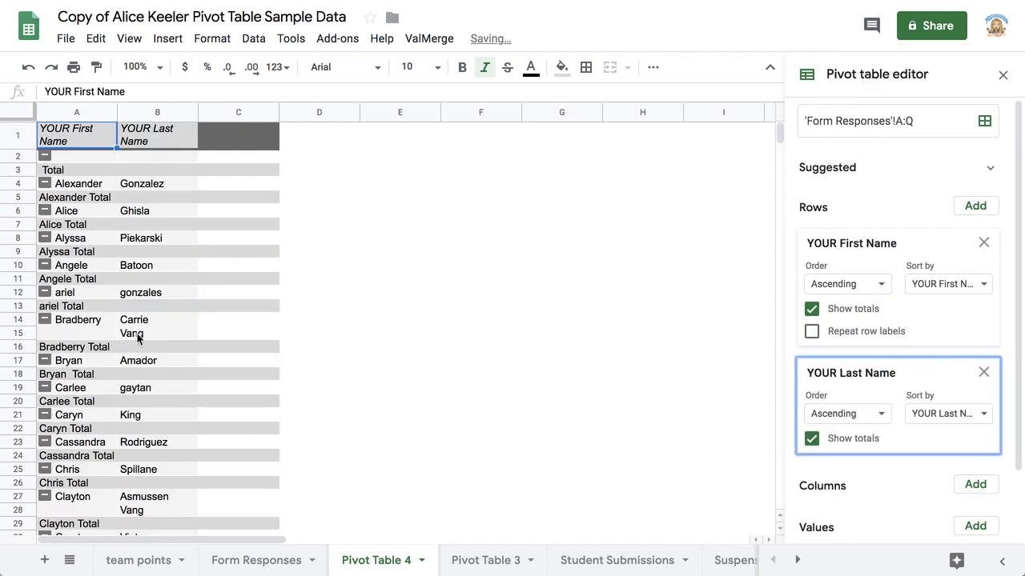
{"action": "left_click", "coordinate": [811, 309]}
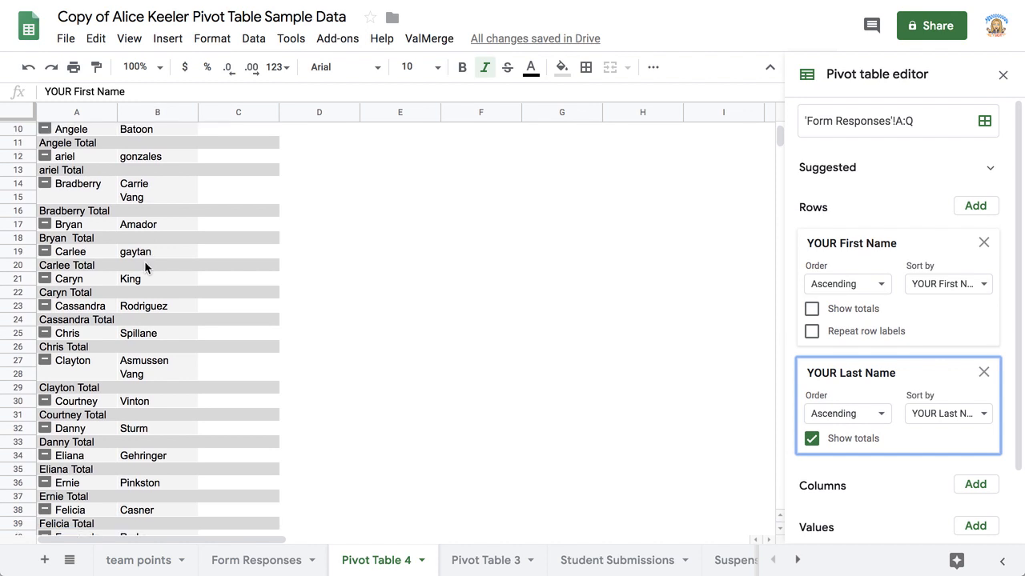
{"action": "scroll", "scroll_direction": "down", "scroll_amount": 3}
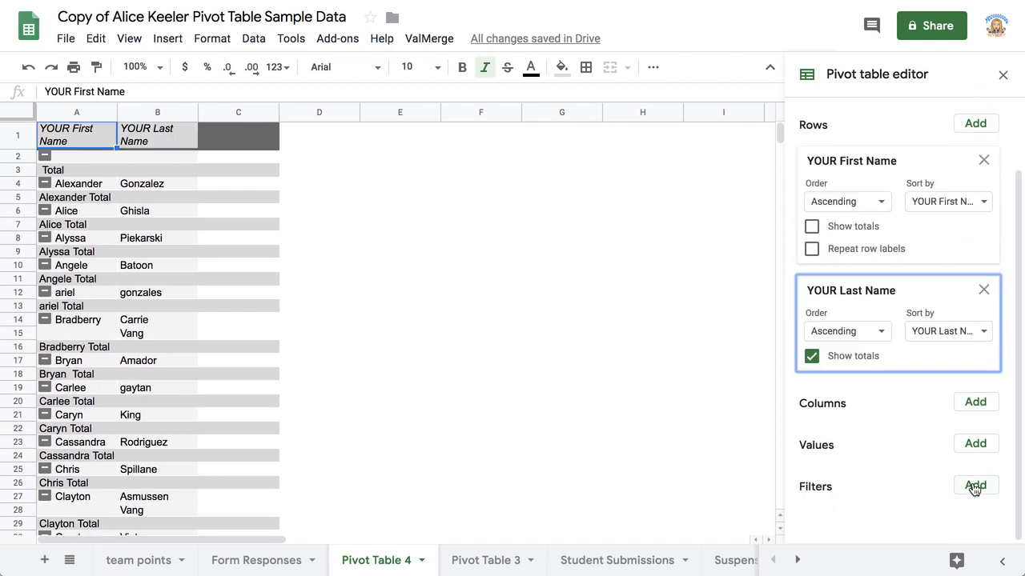
- Add the 'quality of the video' rating as a value summarized by COUNT
{"action": "left_click", "coordinate": [975, 486]}
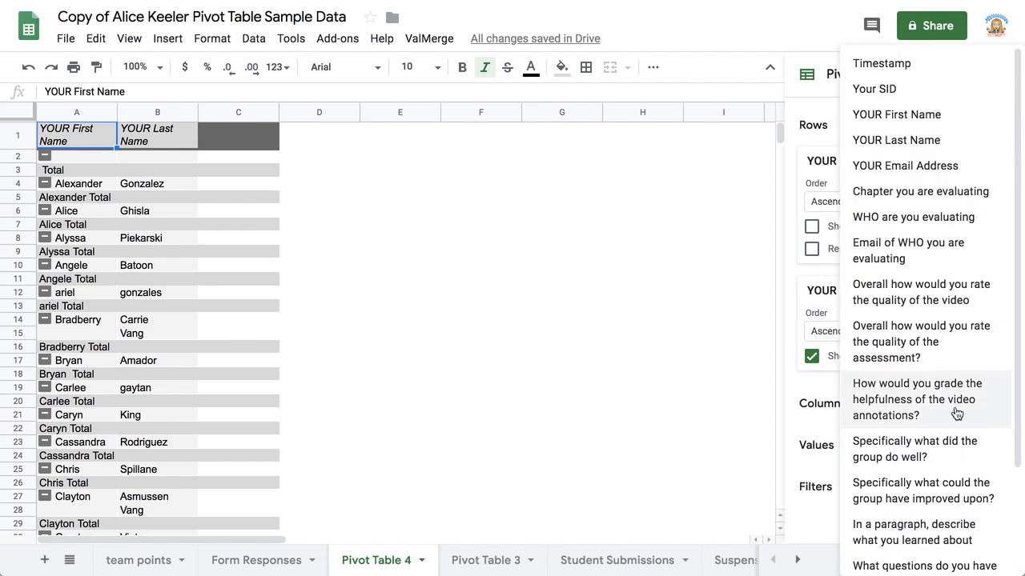
{"action": "mouse_move", "coordinate": [933, 292]}
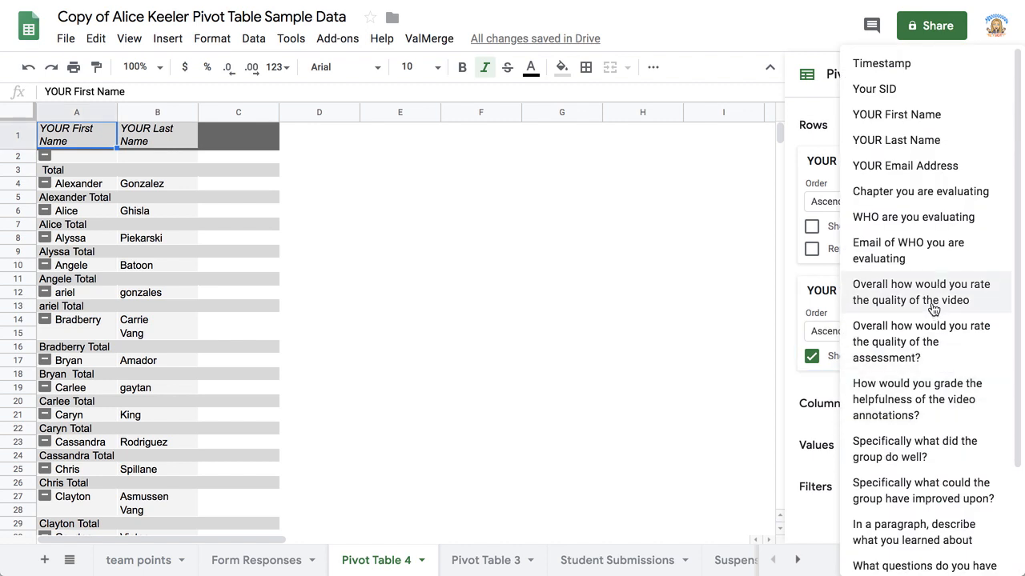
{"action": "left_click", "coordinate": [920, 292]}
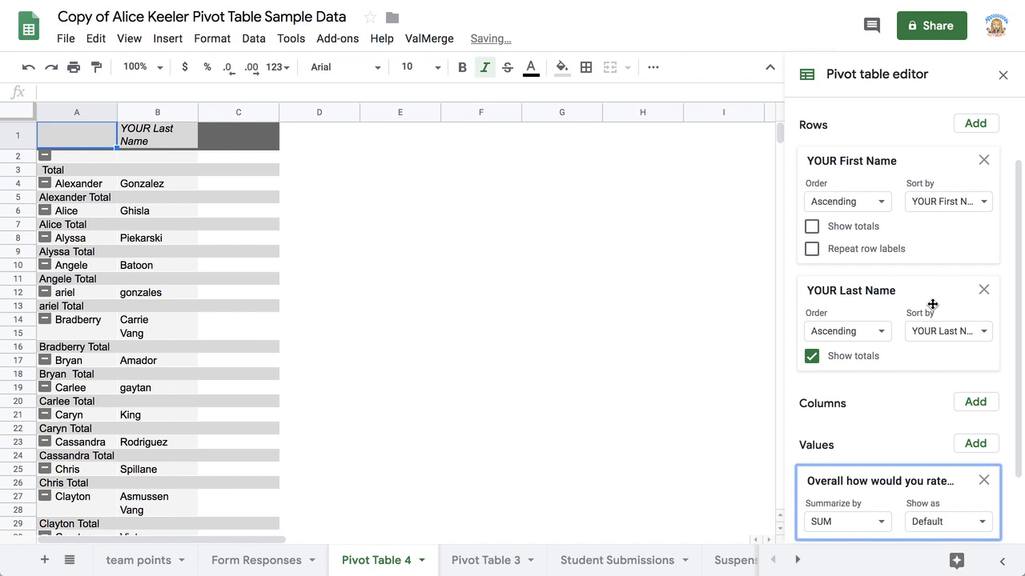
{"action": "left_click", "coordinate": [846, 521]}
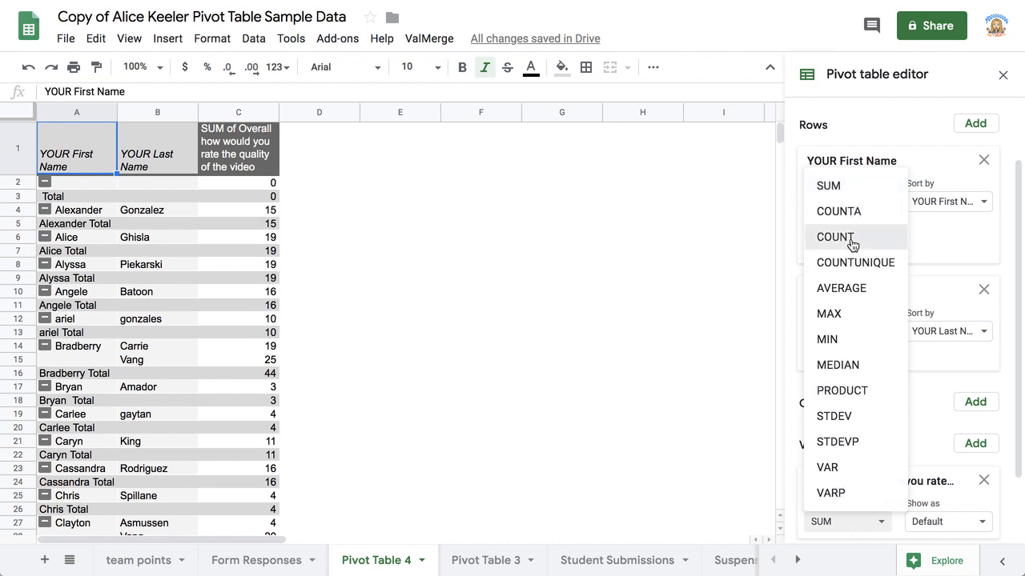
{"action": "left_click", "coordinate": [835, 236]}
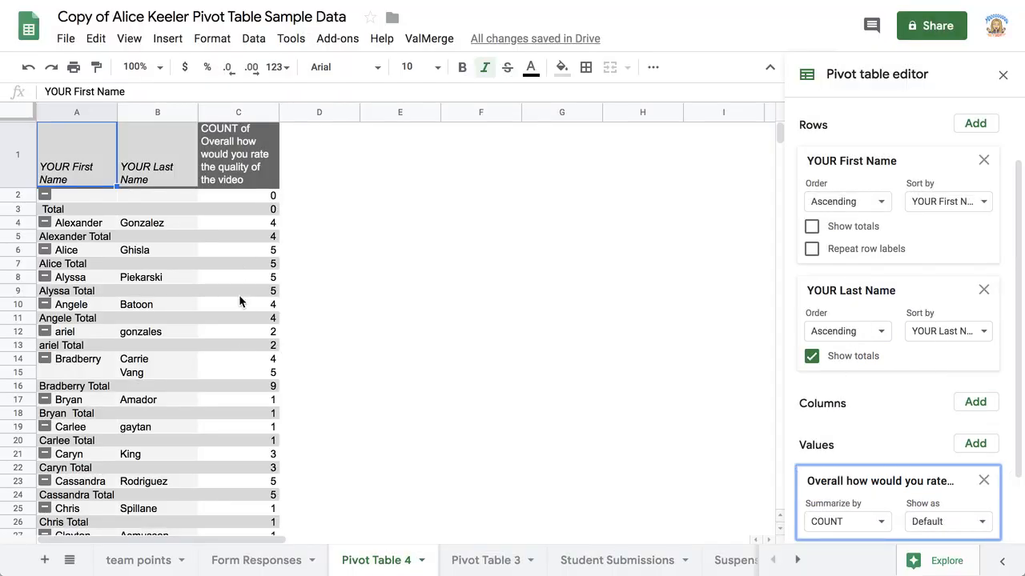
- Add the 'quality of the video' rating as the column field
{"action": "left_click", "coordinate": [975, 442]}
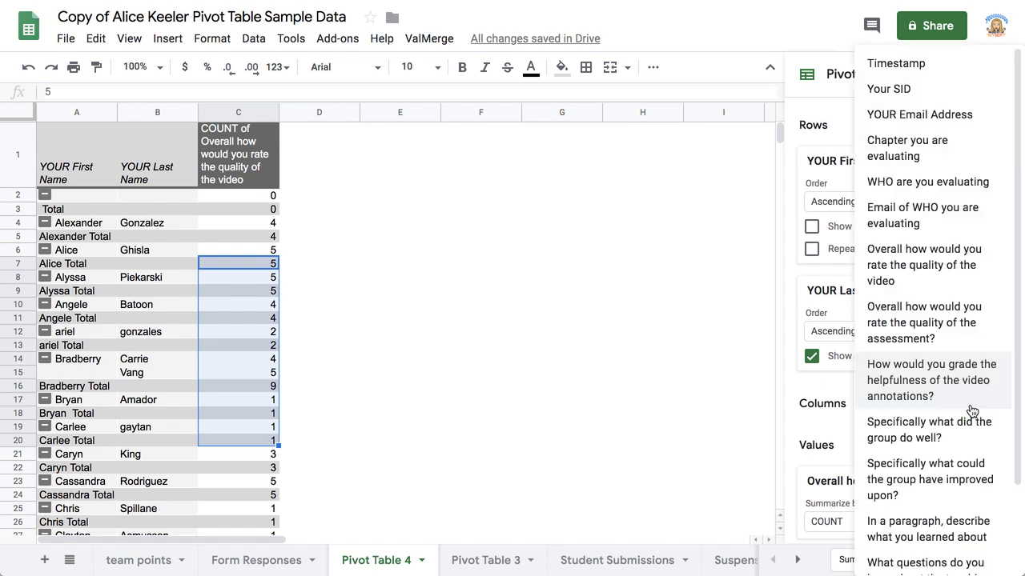
{"action": "mouse_move", "coordinate": [943, 367]}
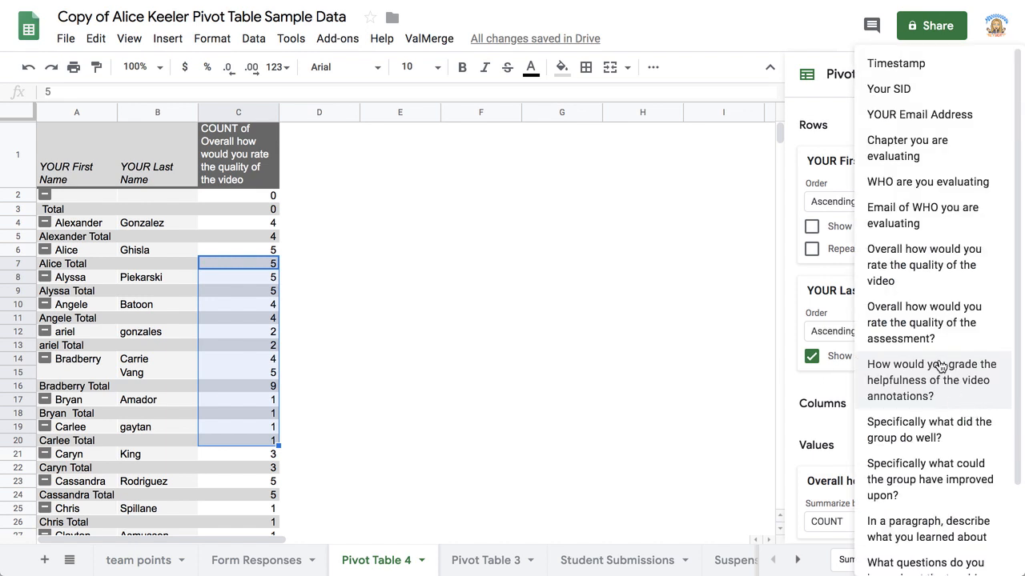
{"action": "mouse_move", "coordinate": [938, 286]}
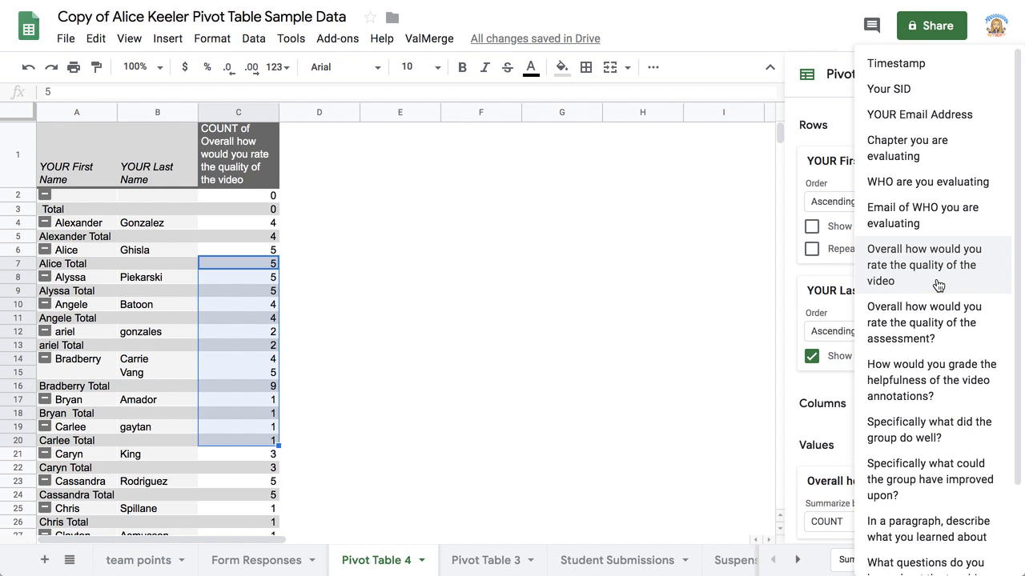
{"action": "left_click", "coordinate": [924, 265]}
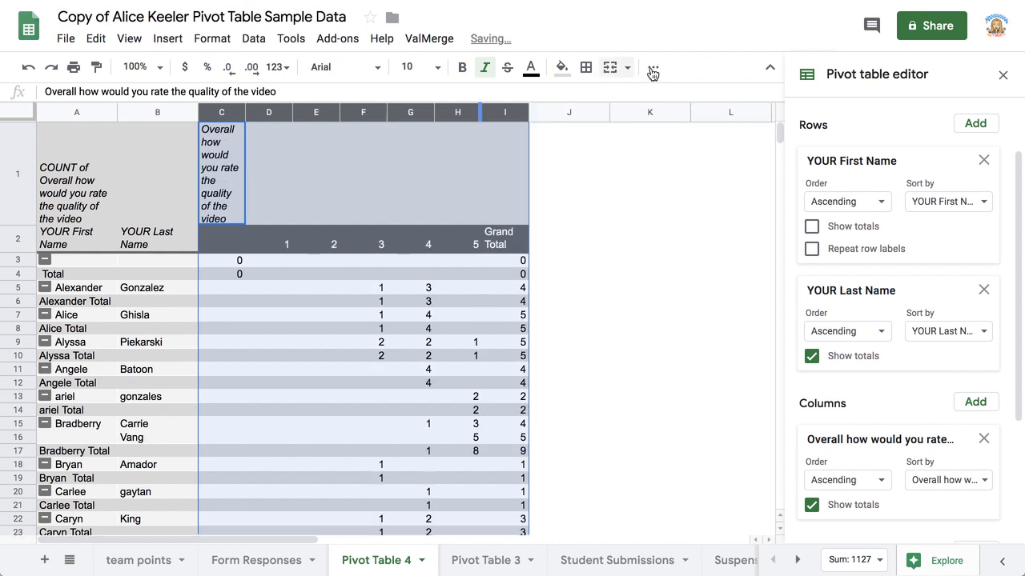
{"action": "left_click", "coordinate": [652, 66]}
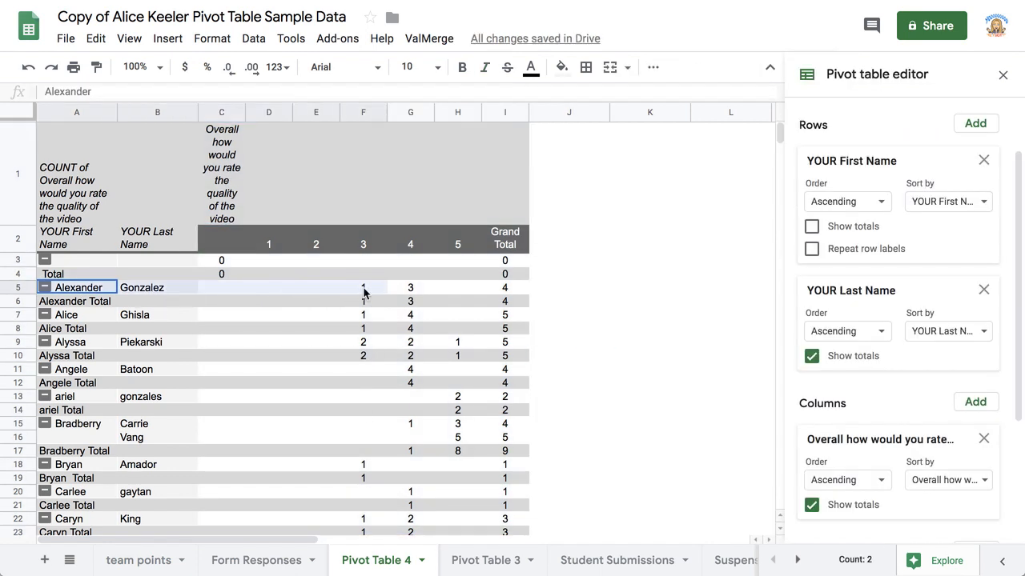
{"action": "left_click", "coordinate": [504, 287]}
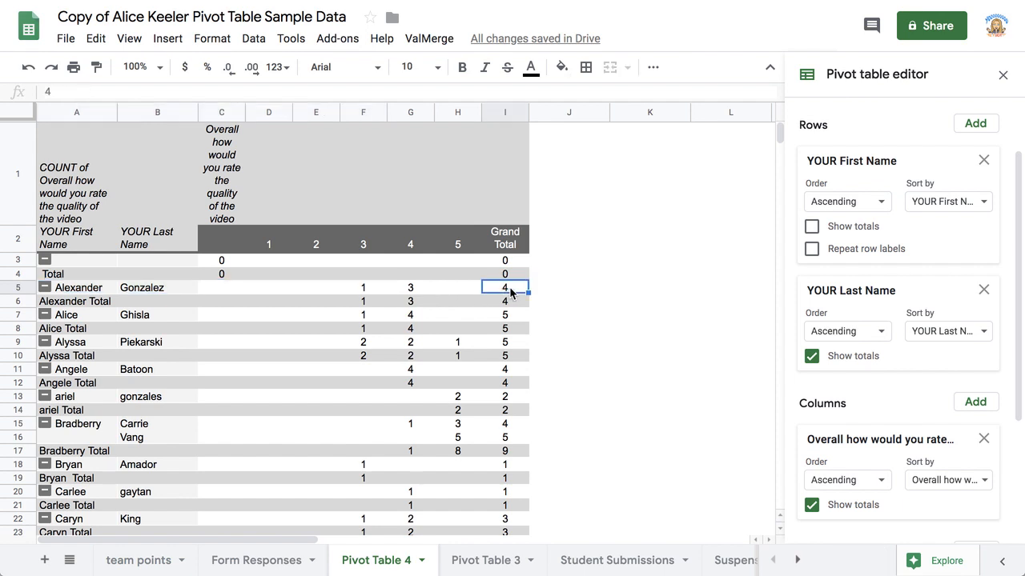
{"action": "left_click", "coordinate": [363, 287]}
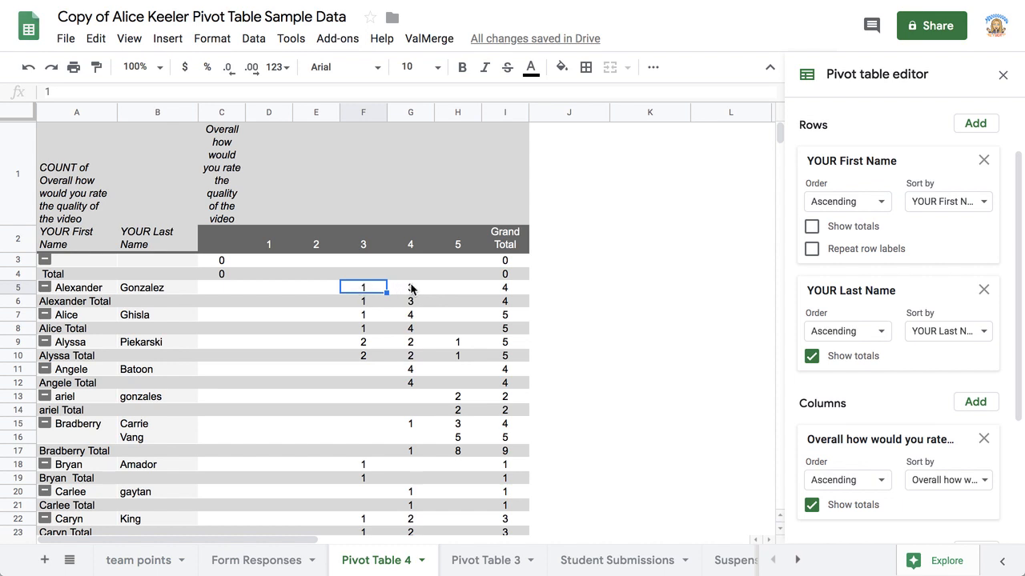
{"action": "left_click", "coordinate": [410, 287]}
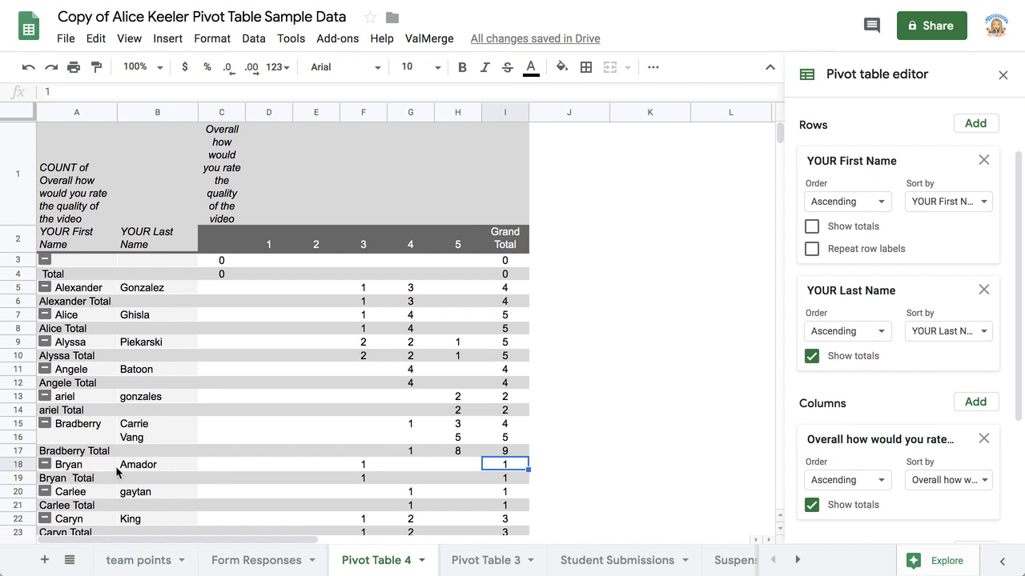
{"action": "mouse_move", "coordinate": [122, 472]}
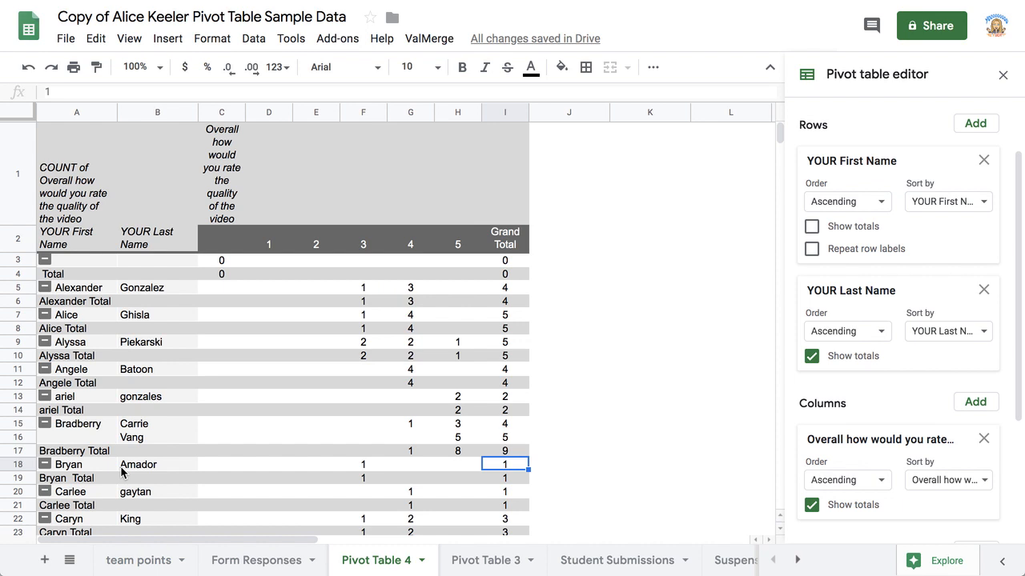
{"action": "scroll", "scroll_direction": "down", "scroll_amount": 3}
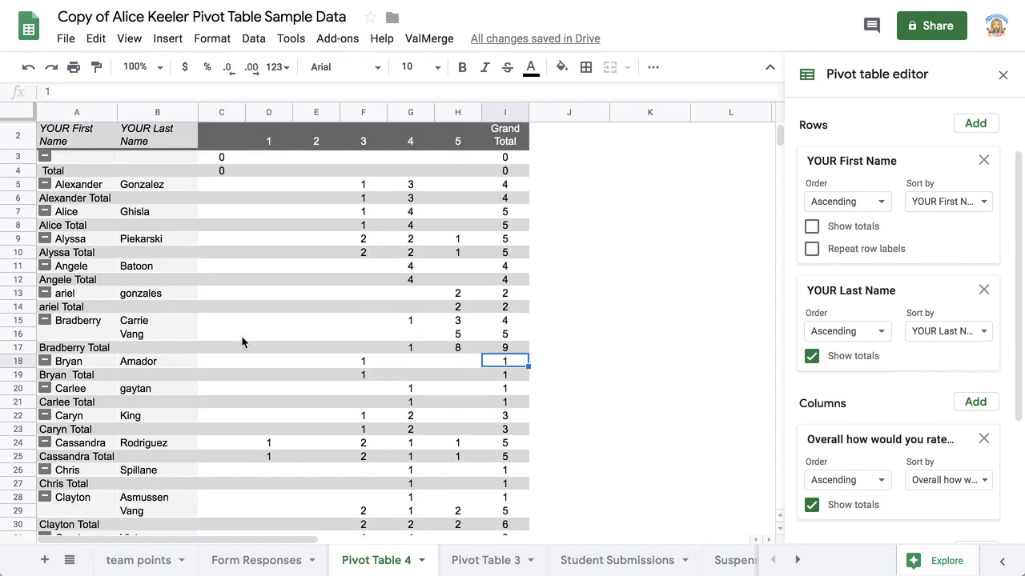
{"action": "left_click", "coordinate": [76, 346]}
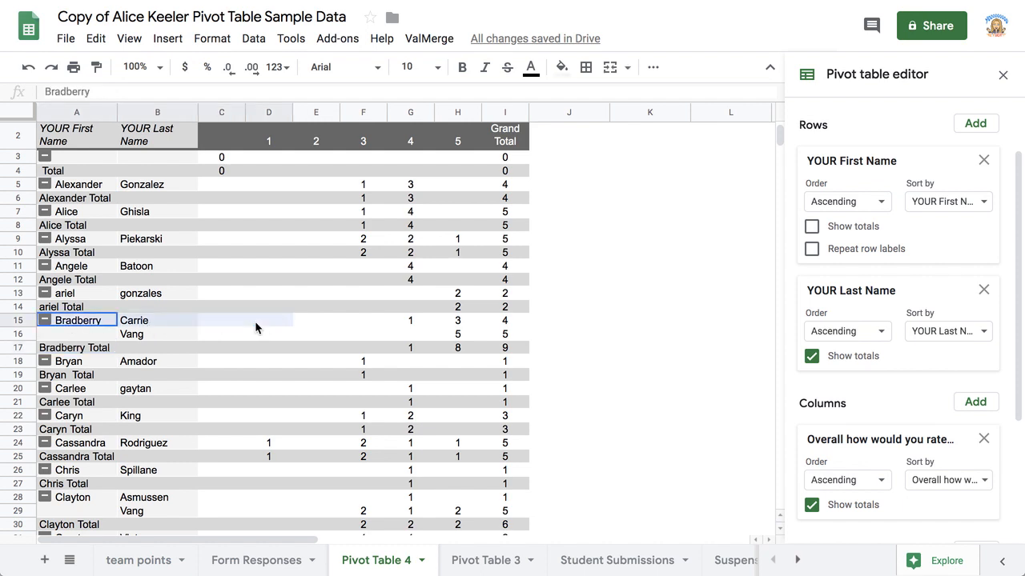
{"action": "left_click_drag", "start_coordinate": [256, 320], "coordinate": [504, 332]}
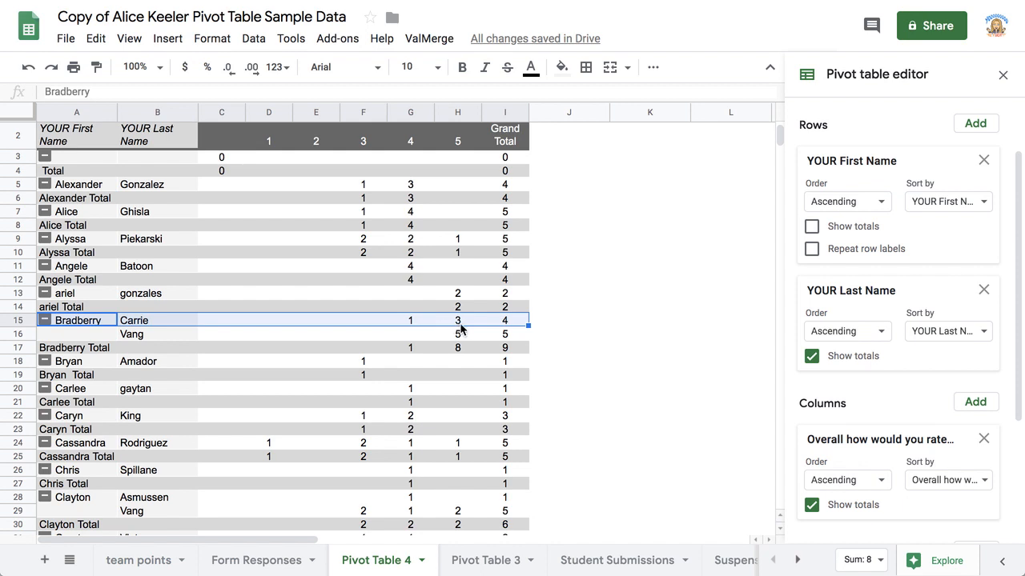
{"action": "left_click", "coordinate": [157, 334]}
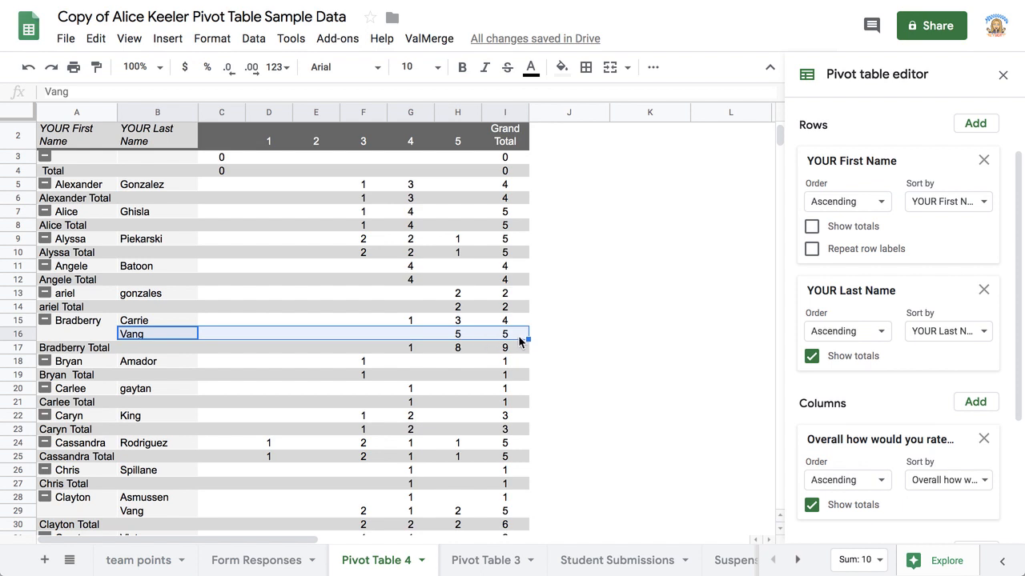
{"action": "left_click", "coordinate": [504, 334]}
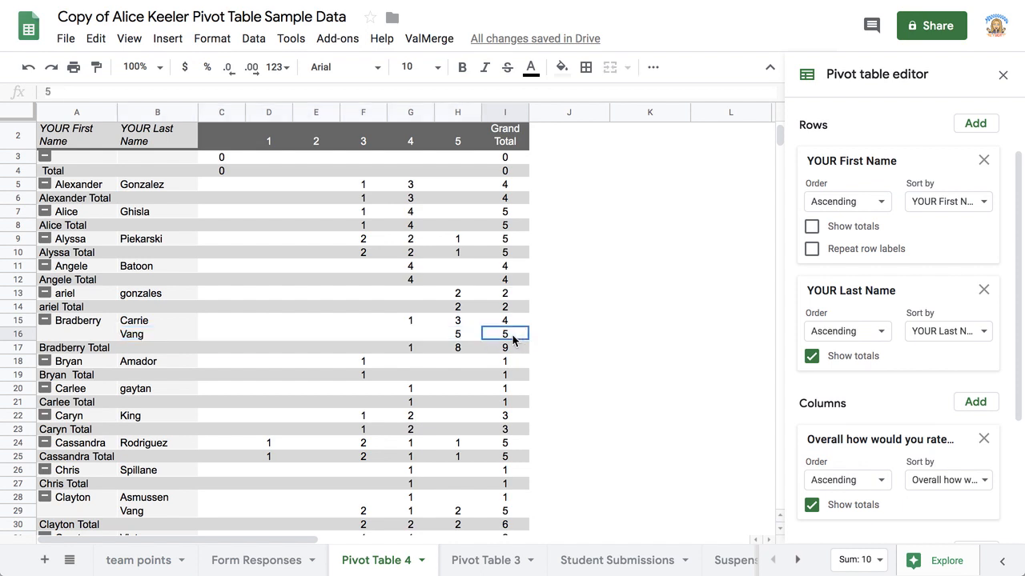
{"action": "left_click", "coordinate": [457, 334]}
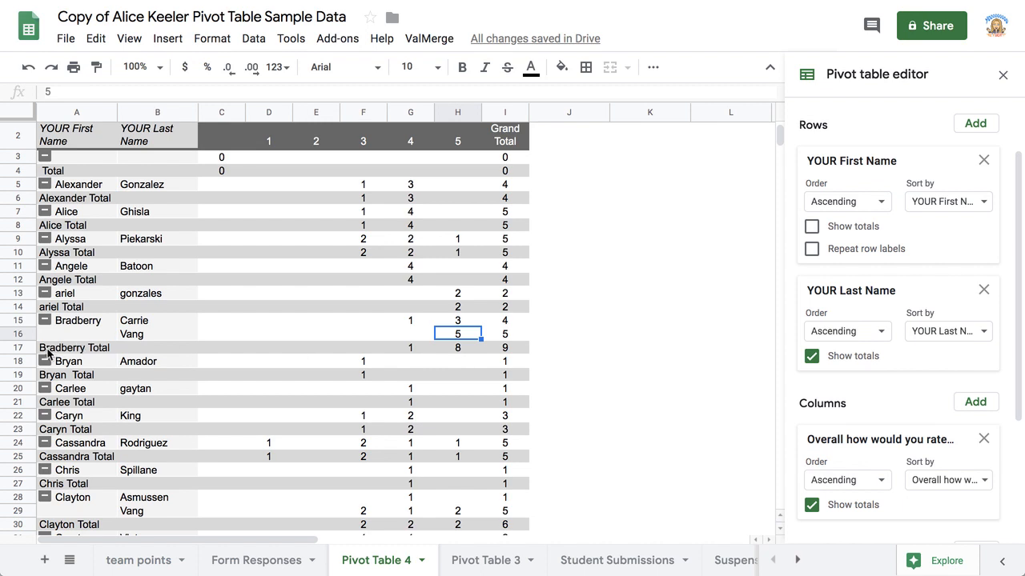
- Turn off Show totals for the YOUR Last Name rows, removing subtotals like Bradberry Total
{"action": "left_click", "coordinate": [76, 348]}
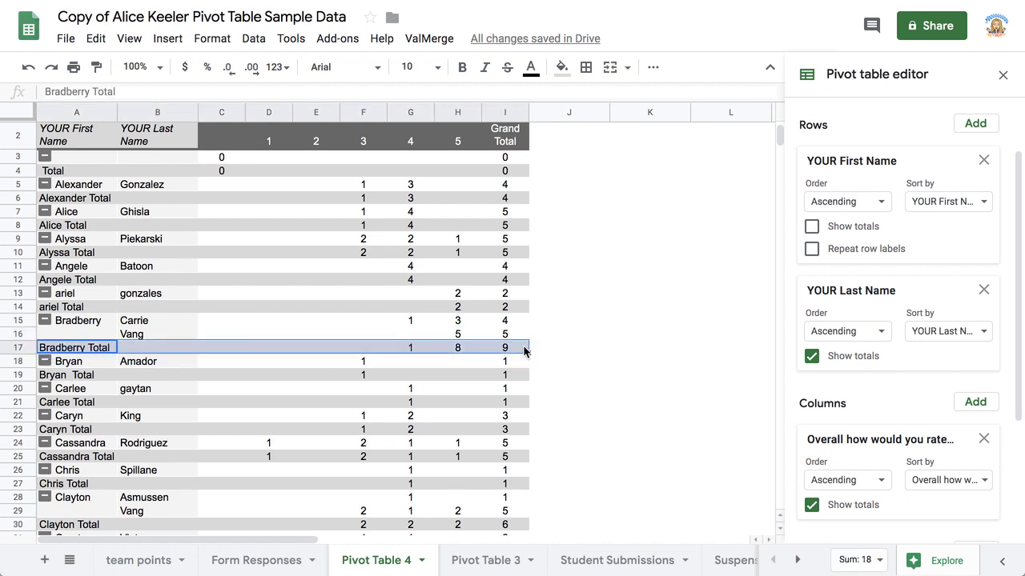
{"action": "left_click", "coordinate": [812, 356]}
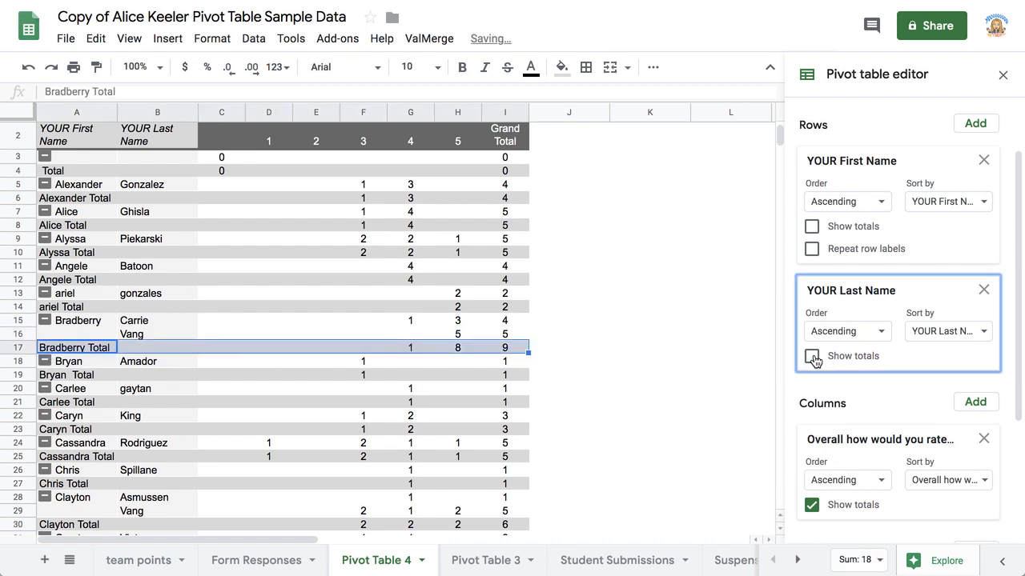
{"action": "left_click", "coordinate": [811, 355]}
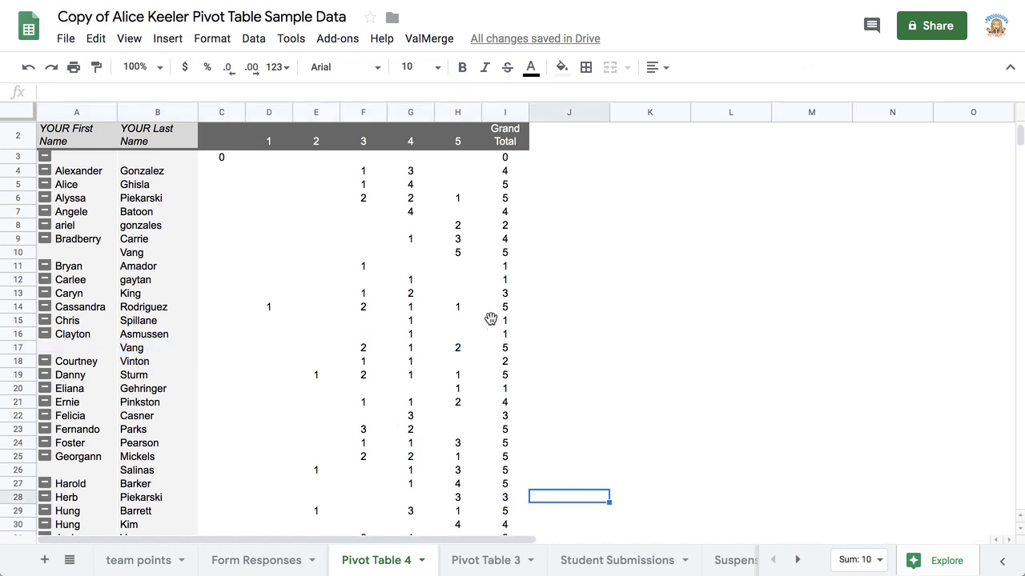
{"action": "scroll", "scroll_direction": "down", "scroll_amount": 3}
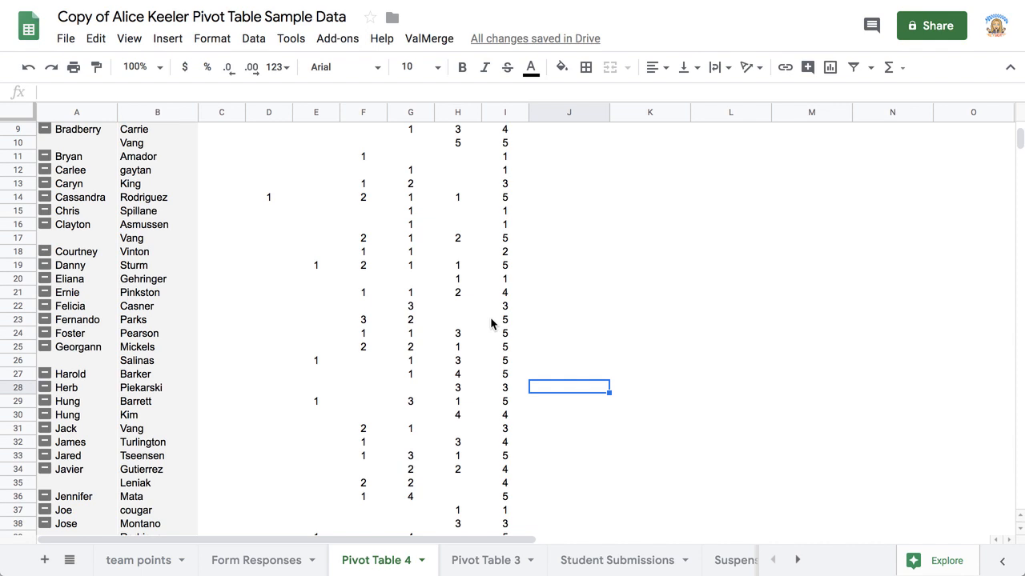
{"action": "left_click", "coordinate": [504, 319]}
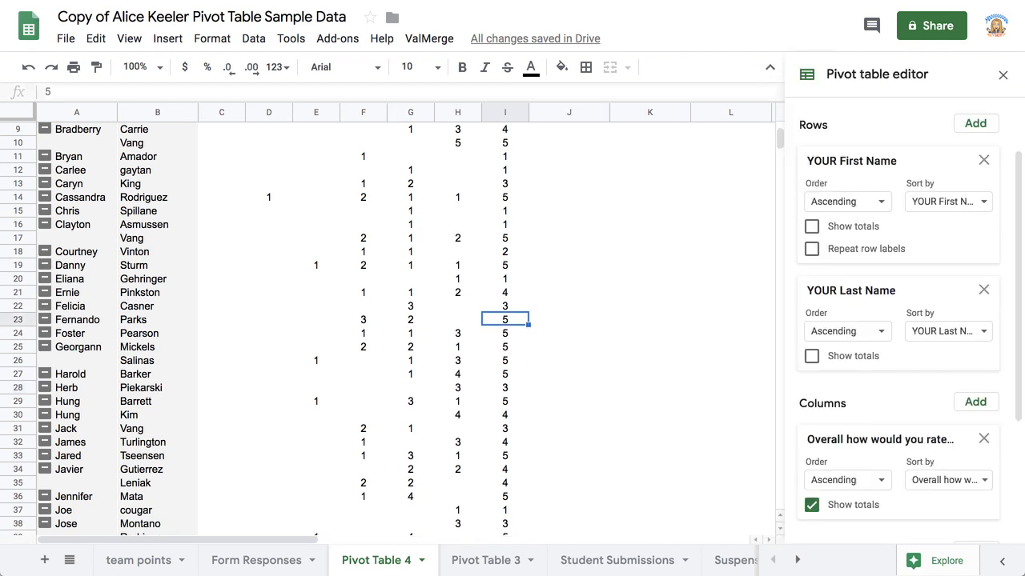